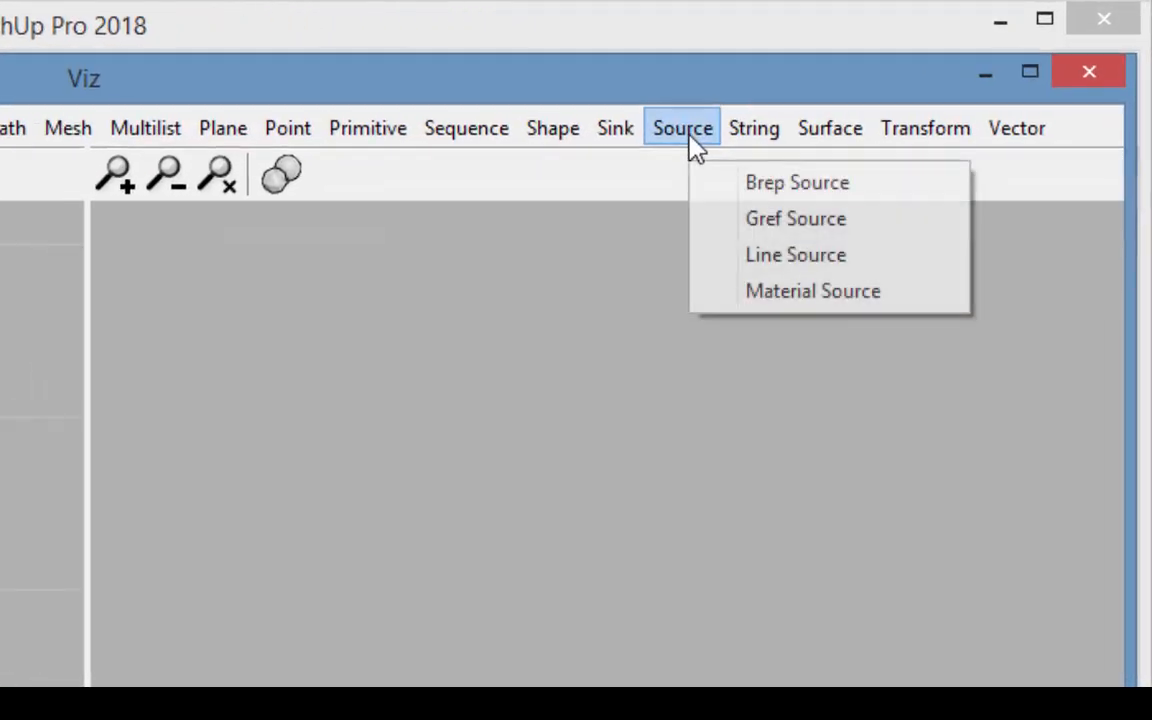
{"action": "mouse_move", "coordinate": [658, 143]}
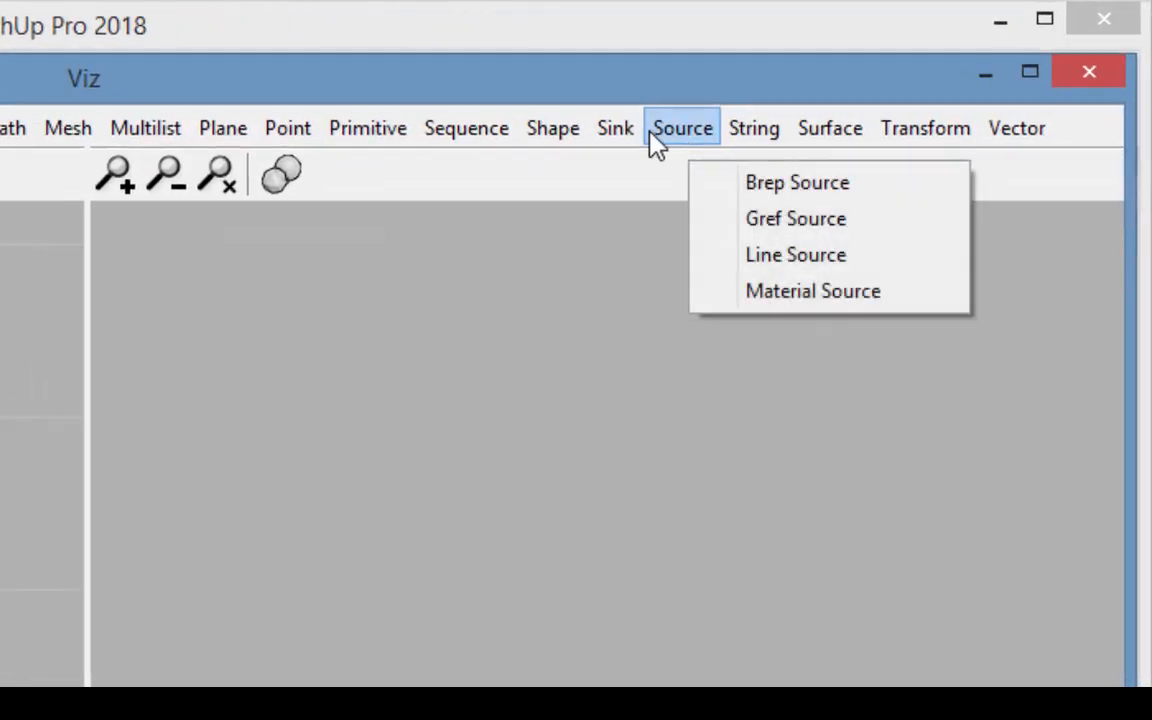
- Close the Viz node editor so the wooden lounge chair model is visible
{"action": "left_click", "coordinate": [615, 127]}
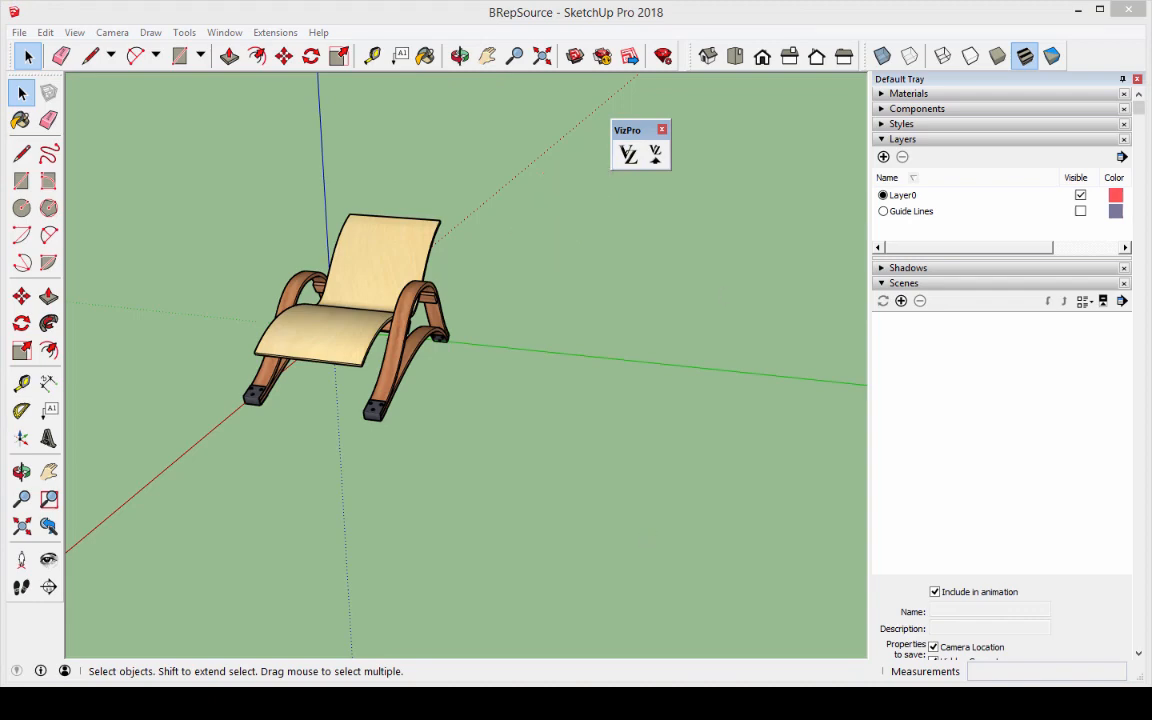
- Assign the selected chair as the geometry of the BrSr-1 Brep Source node
{"action": "left_click", "coordinate": [749, 109]}
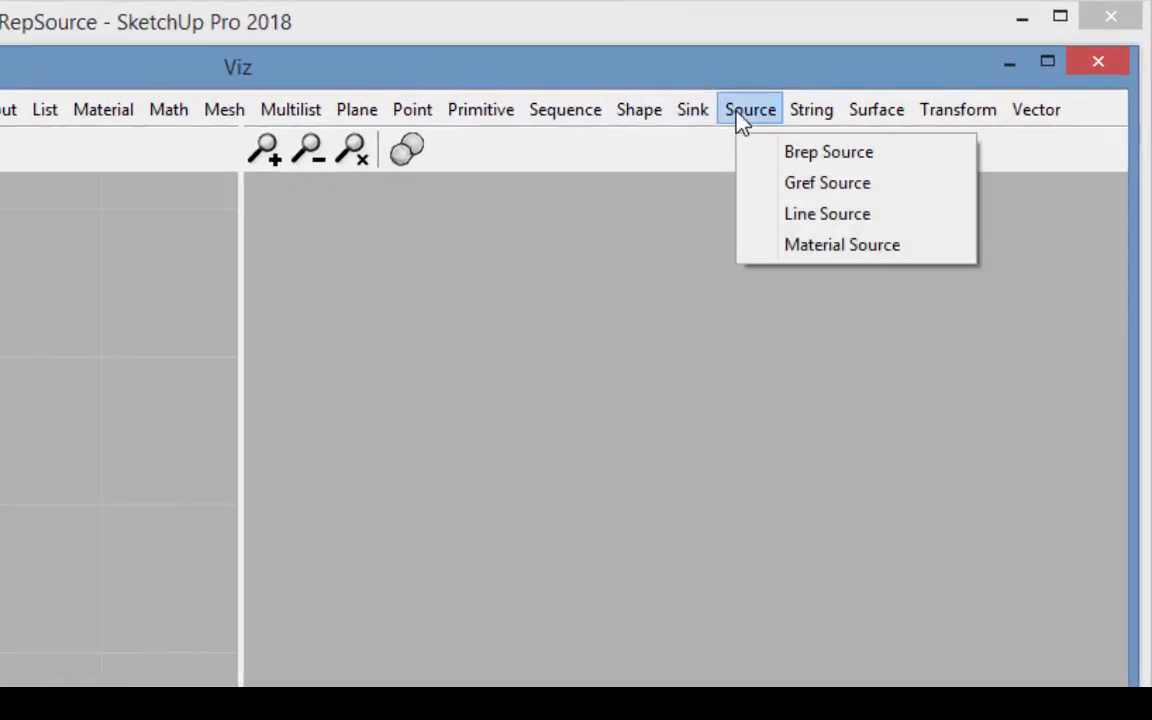
{"action": "left_click", "coordinate": [828, 151]}
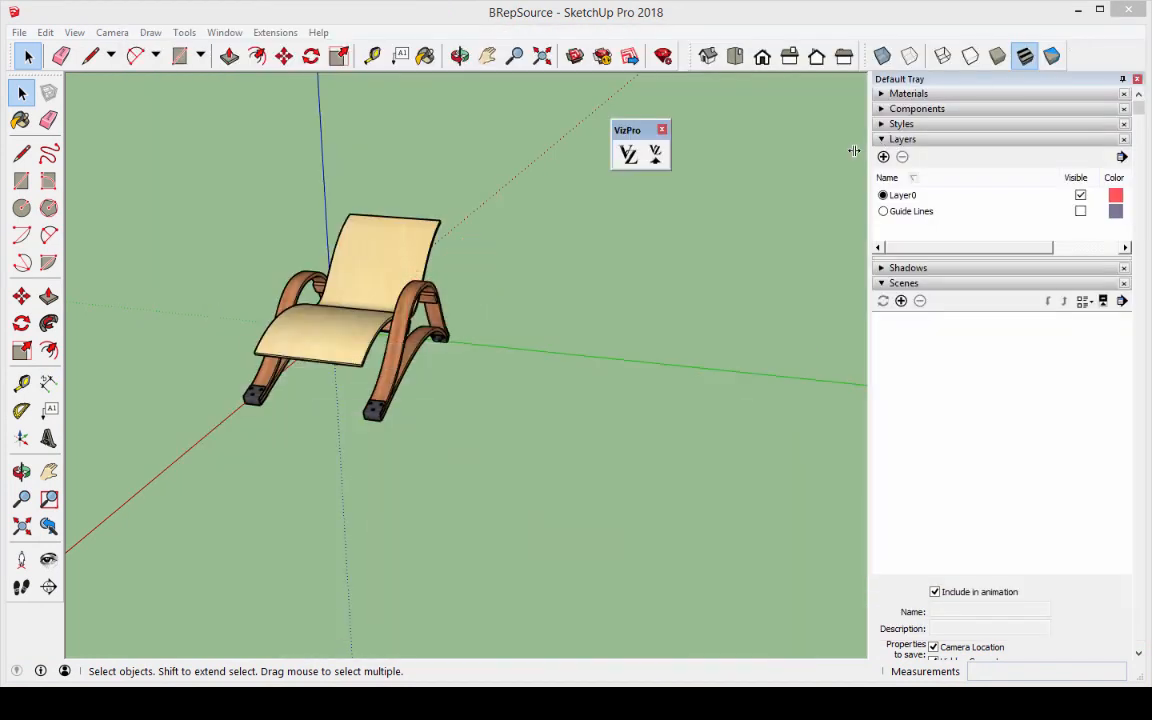
{"action": "left_click", "coordinate": [393, 265]}
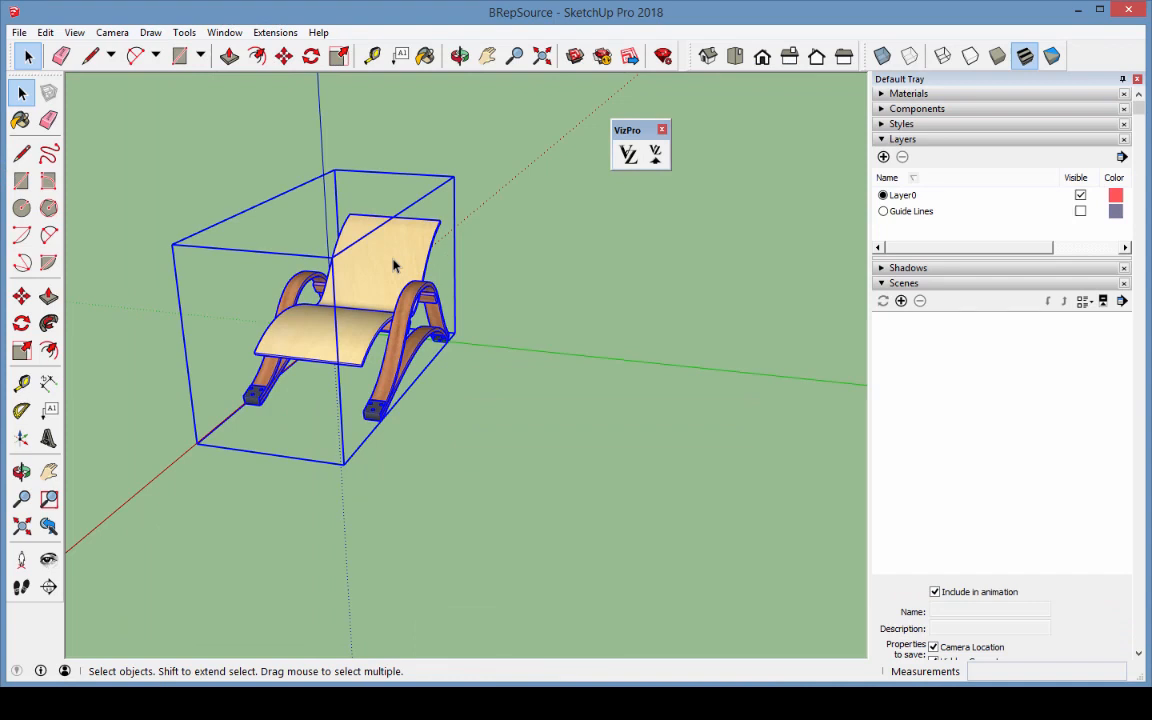
{"action": "mouse_move", "coordinate": [655, 153]}
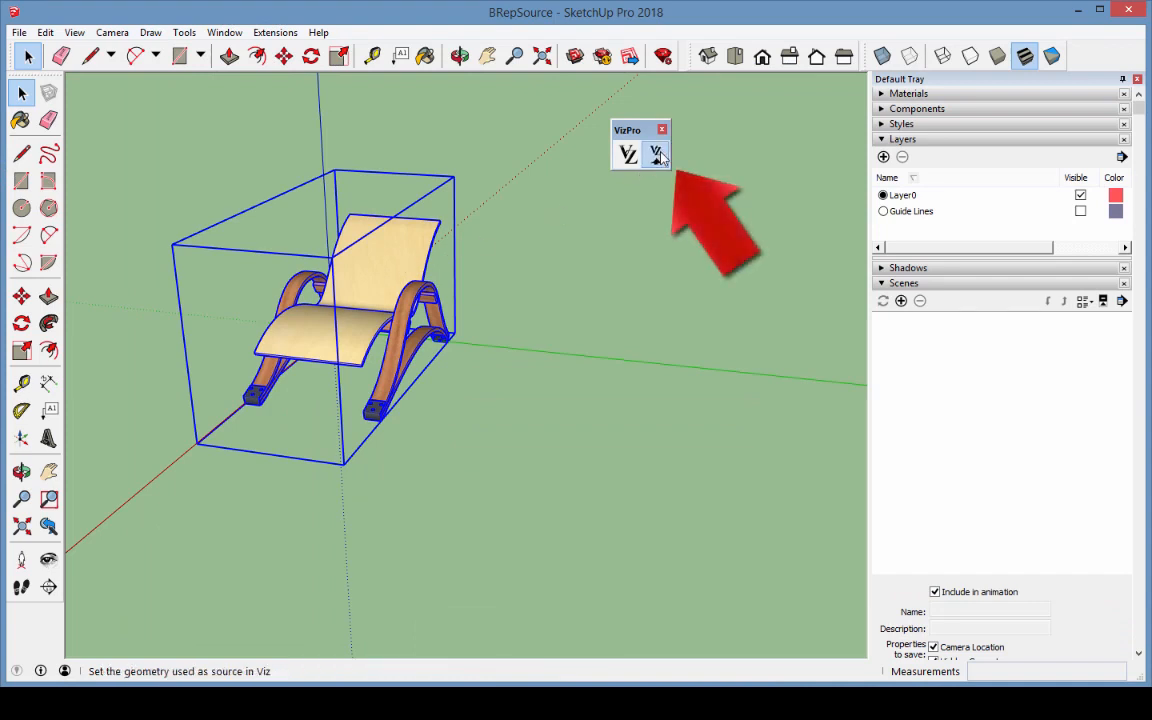
{"action": "left_click", "coordinate": [656, 154]}
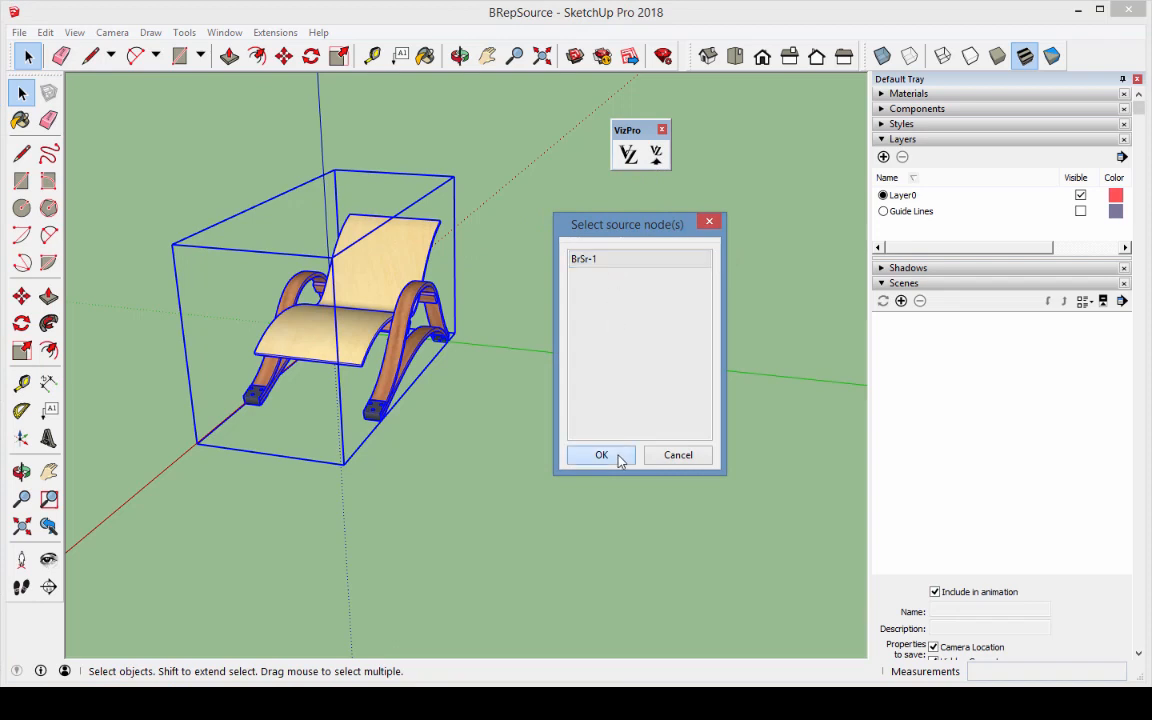
{"action": "left_click", "coordinate": [601, 455]}
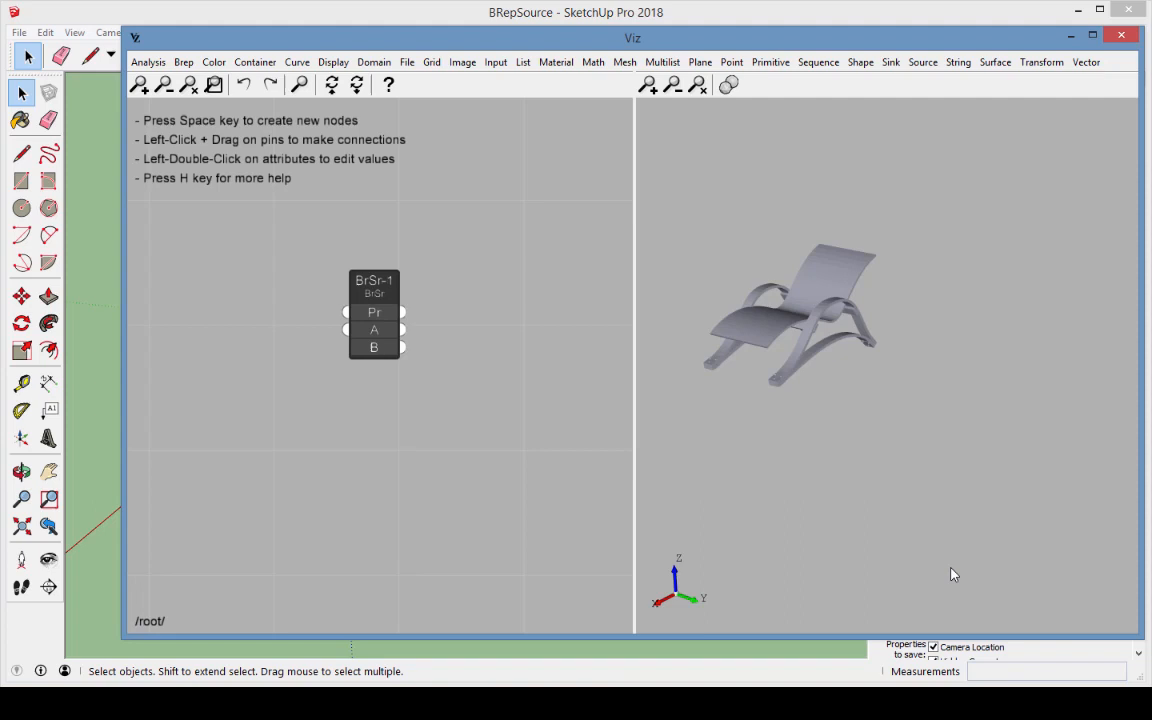
- Add a Move node (Mv-1) and wire BrSr-1's brep output into its geometry input
{"action": "key", "text": "space"}
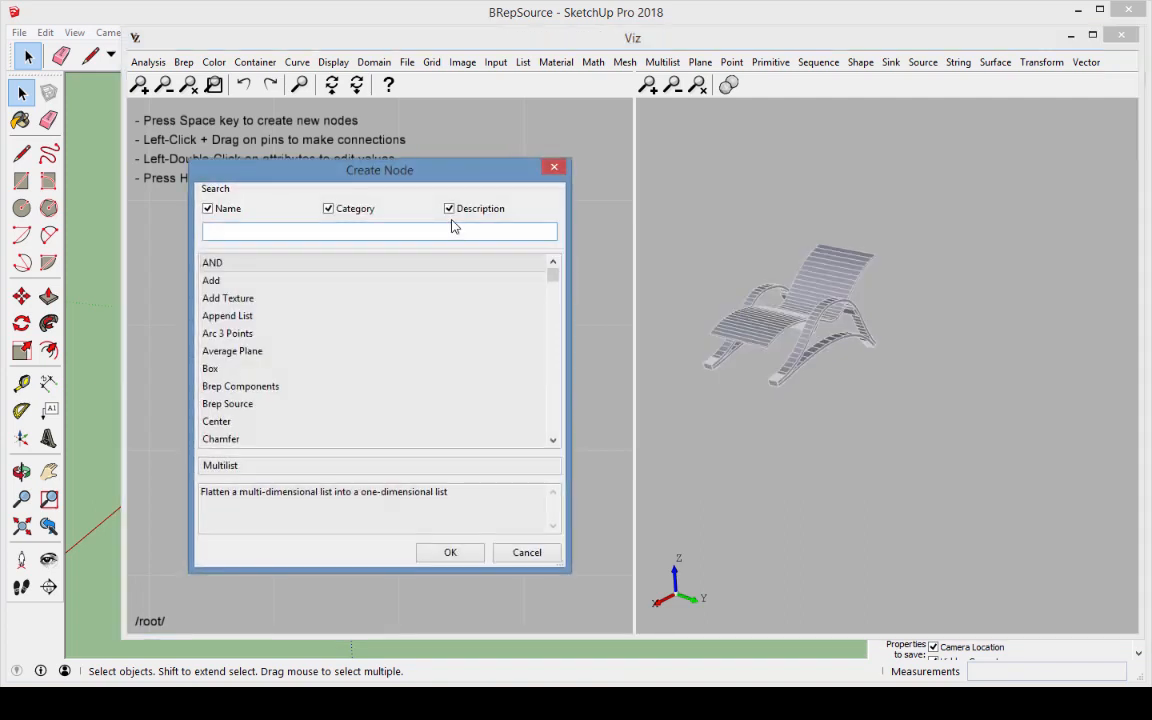
{"action": "type", "text": "move"}
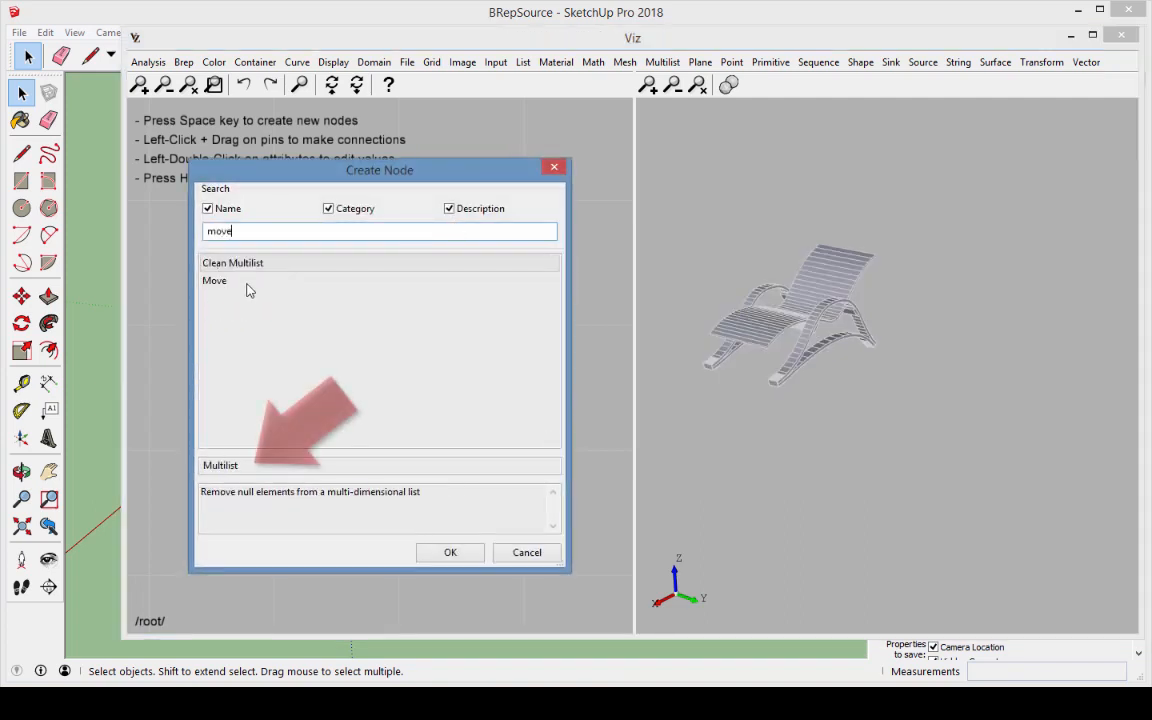
{"action": "left_click", "coordinate": [214, 280]}
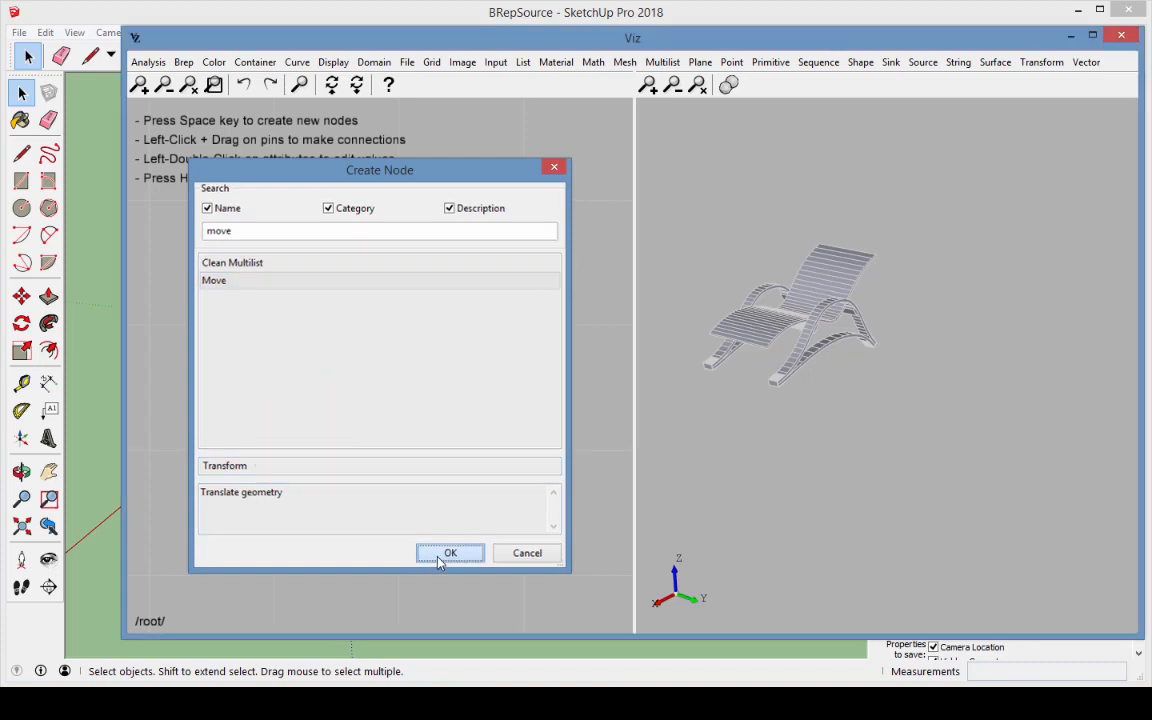
{"action": "left_click", "coordinate": [449, 553]}
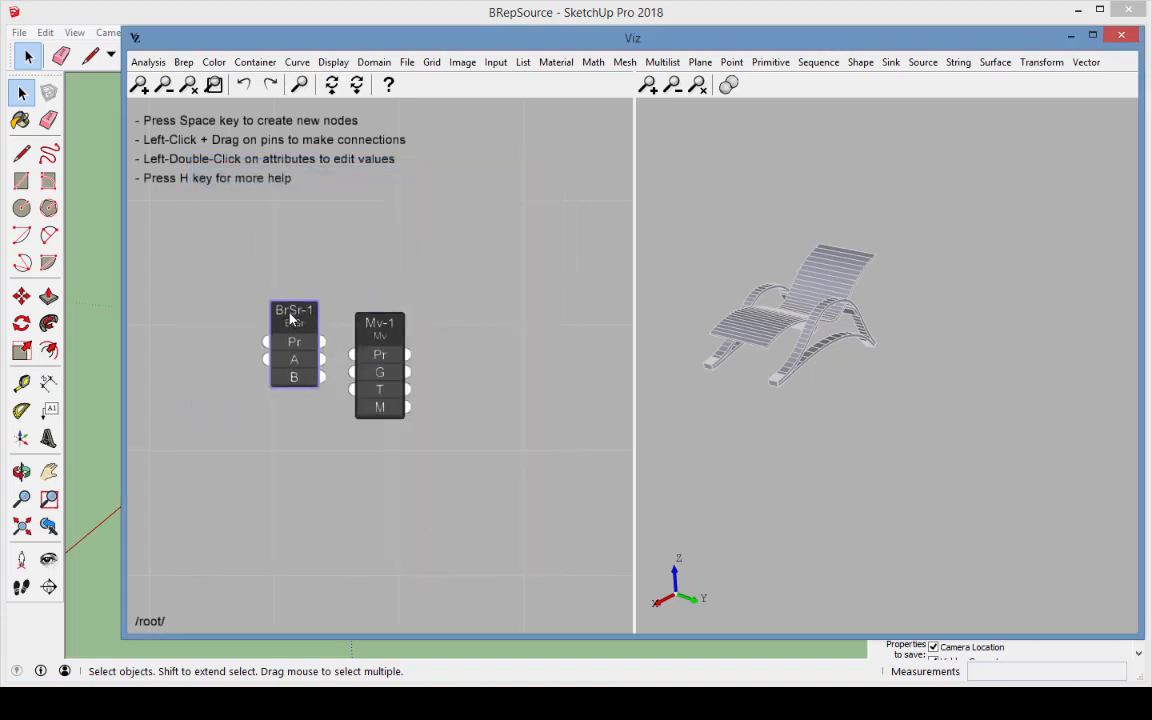
{"action": "left_click_drag", "start_coordinate": [294, 345], "coordinate": [271, 357]}
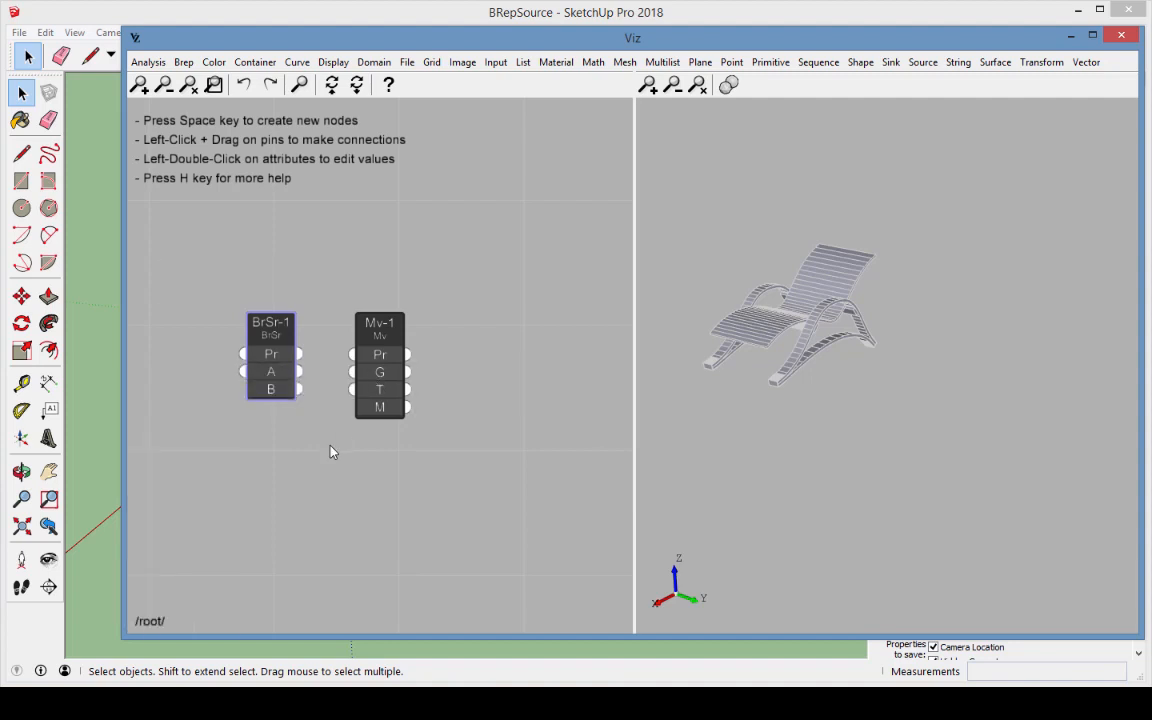
{"action": "left_click_drag", "start_coordinate": [299, 354], "coordinate": [351, 354]}
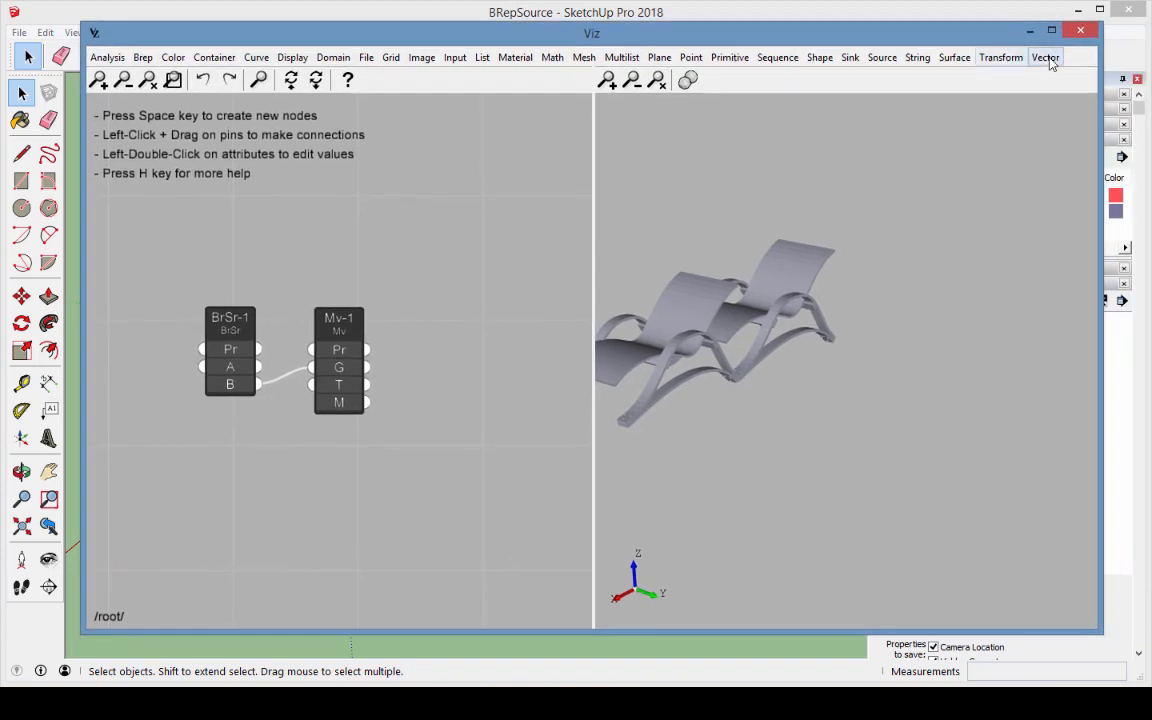
- Add a Vector node driving Mv-1's translation, with a slider feeding its Y input
{"action": "left_click", "coordinate": [1046, 57]}
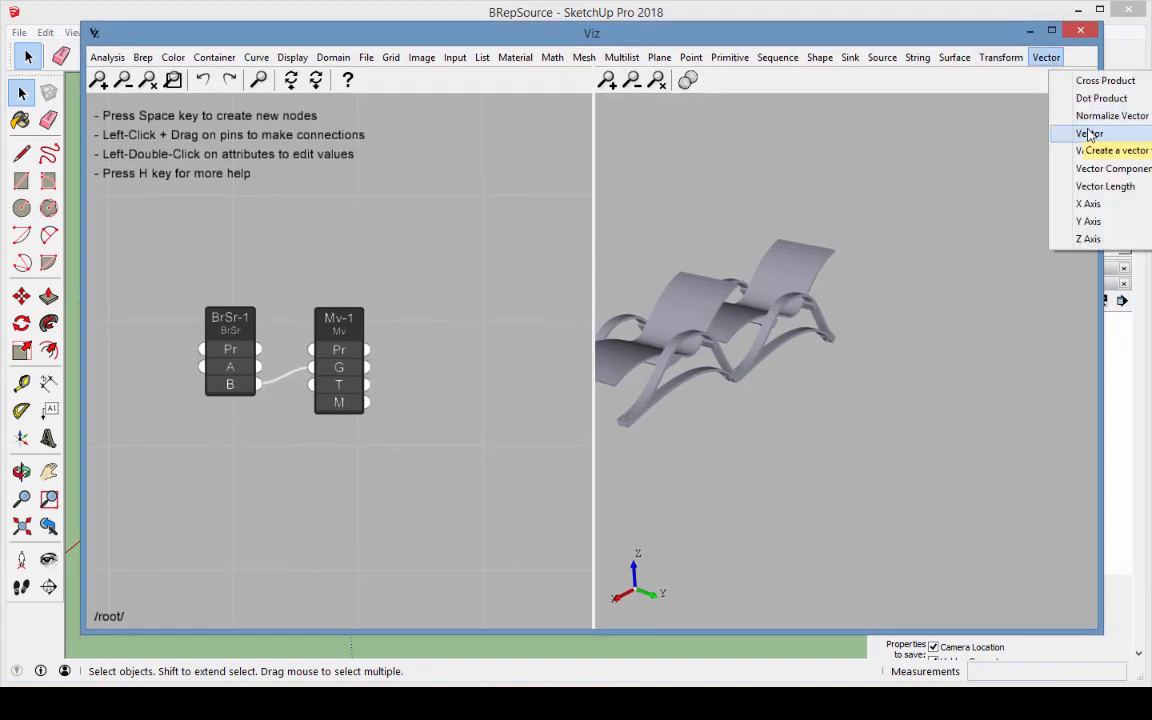
{"action": "left_click", "coordinate": [1089, 134]}
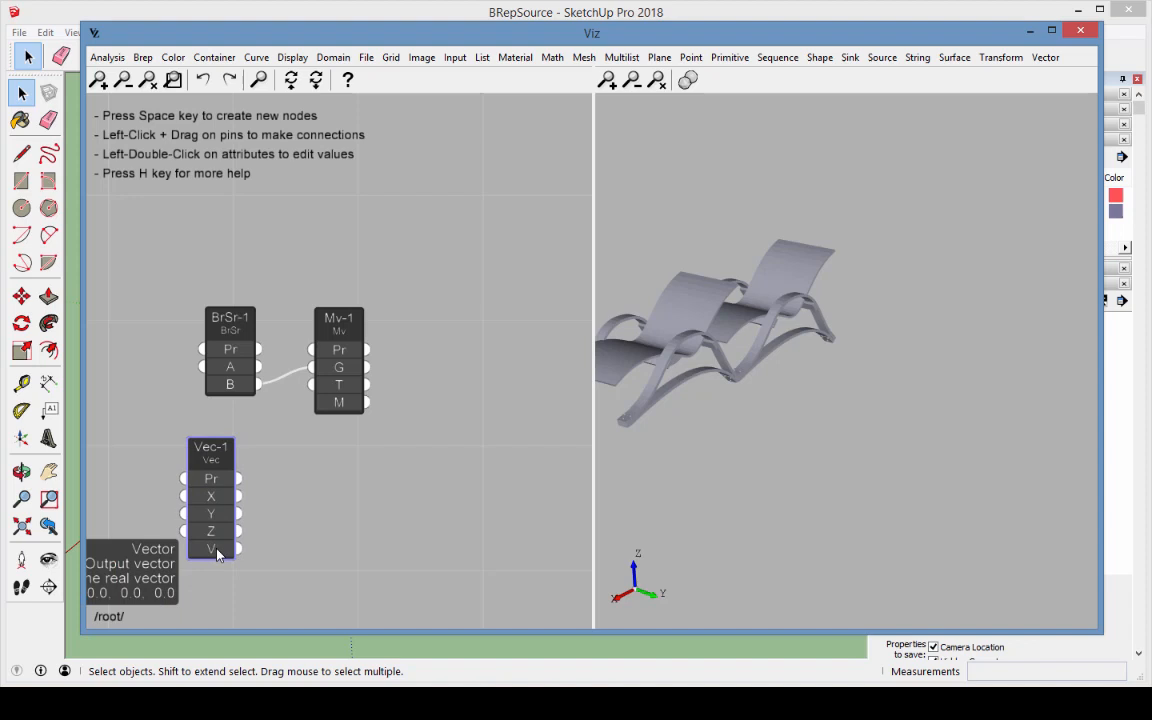
{"action": "mouse_move", "coordinate": [338, 384]}
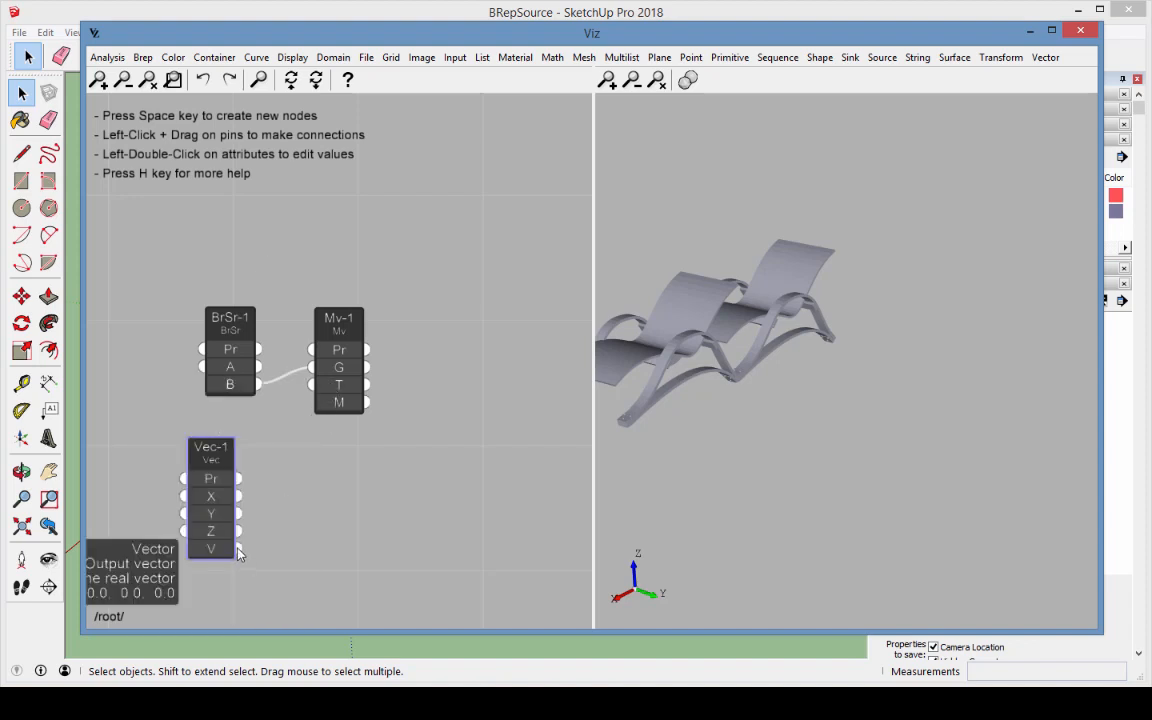
{"action": "left_click_drag", "start_coordinate": [239, 548], "coordinate": [366, 384]}
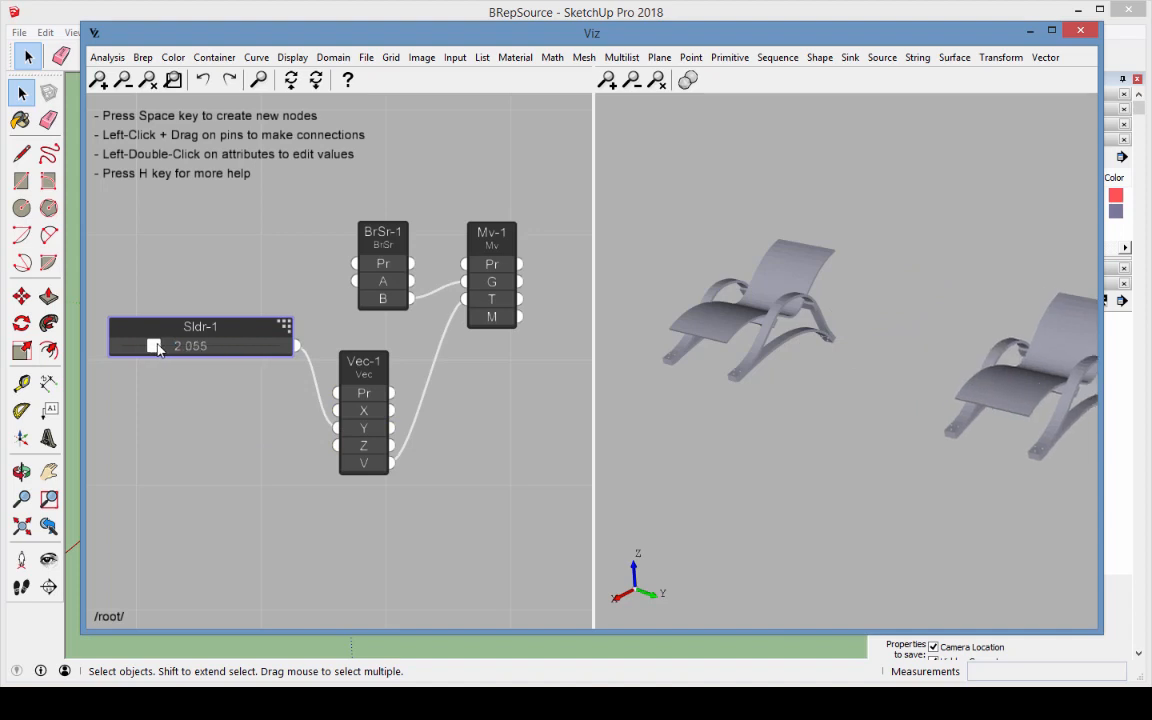
{"action": "left_click_drag", "start_coordinate": [155, 346], "coordinate": [143, 346]}
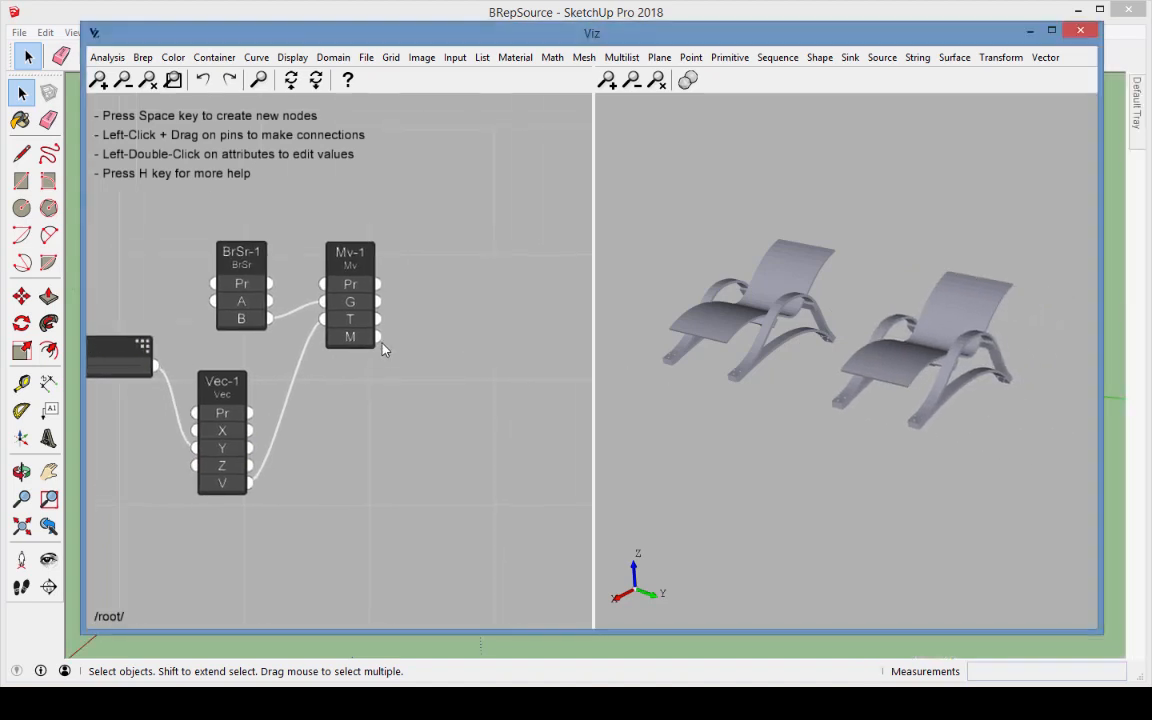
- Add a Shell Sink after Mv-1 to export the offset chair, then view the mesh in SketchUp
{"action": "left_click", "coordinate": [850, 57]}
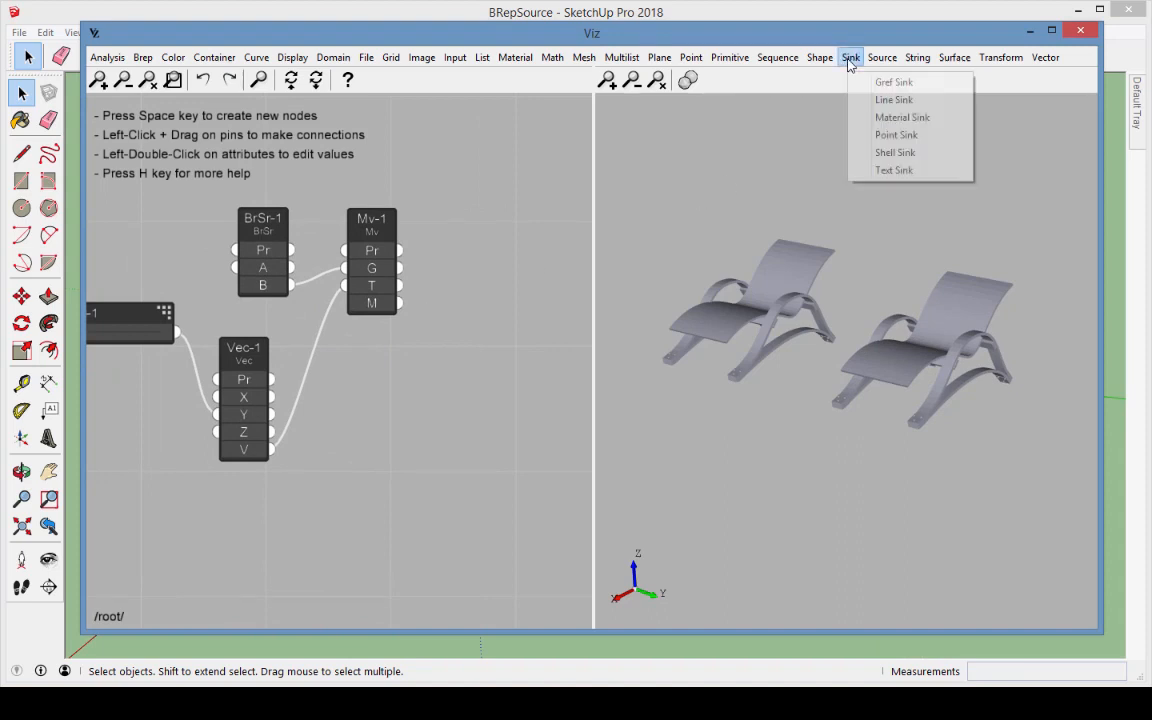
{"action": "left_click", "coordinate": [895, 152]}
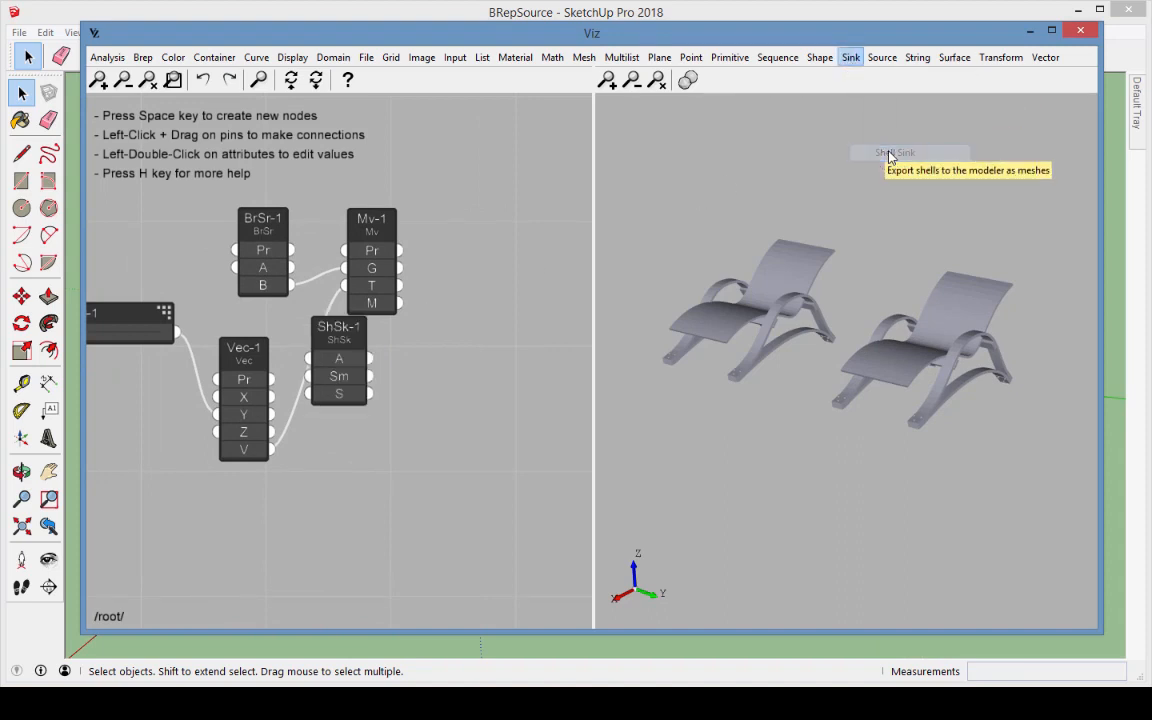
{"action": "left_click_drag", "start_coordinate": [338, 355], "coordinate": [494, 345]}
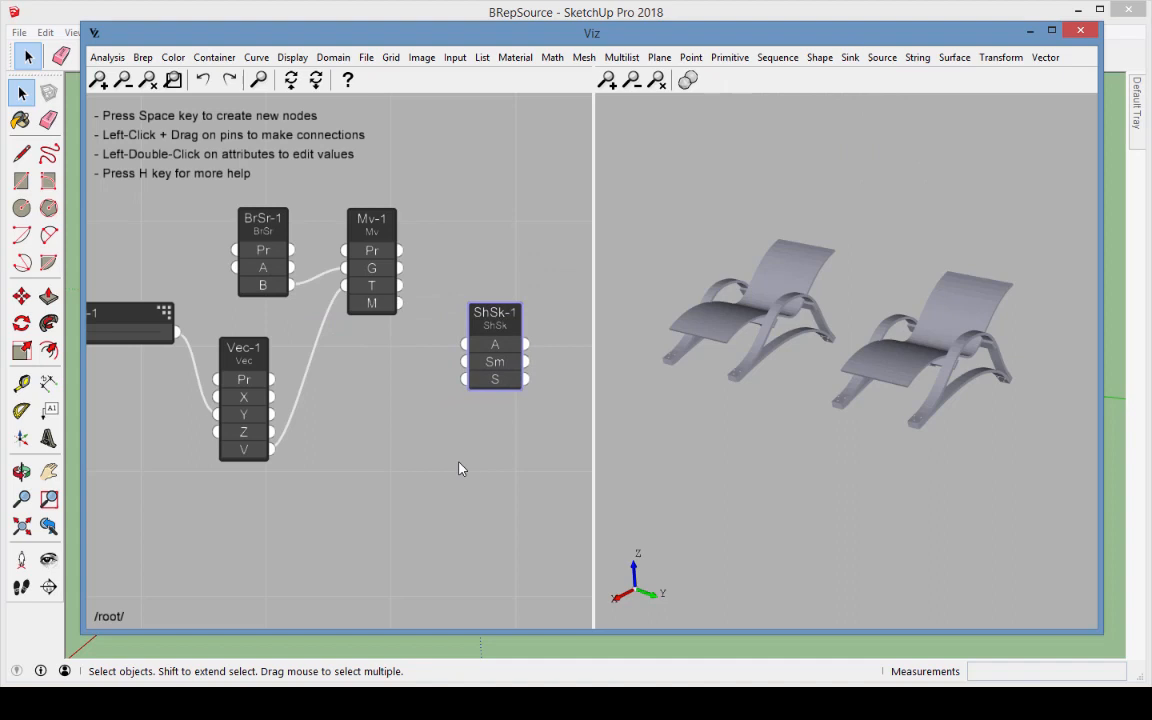
{"action": "mouse_move", "coordinate": [432, 368]}
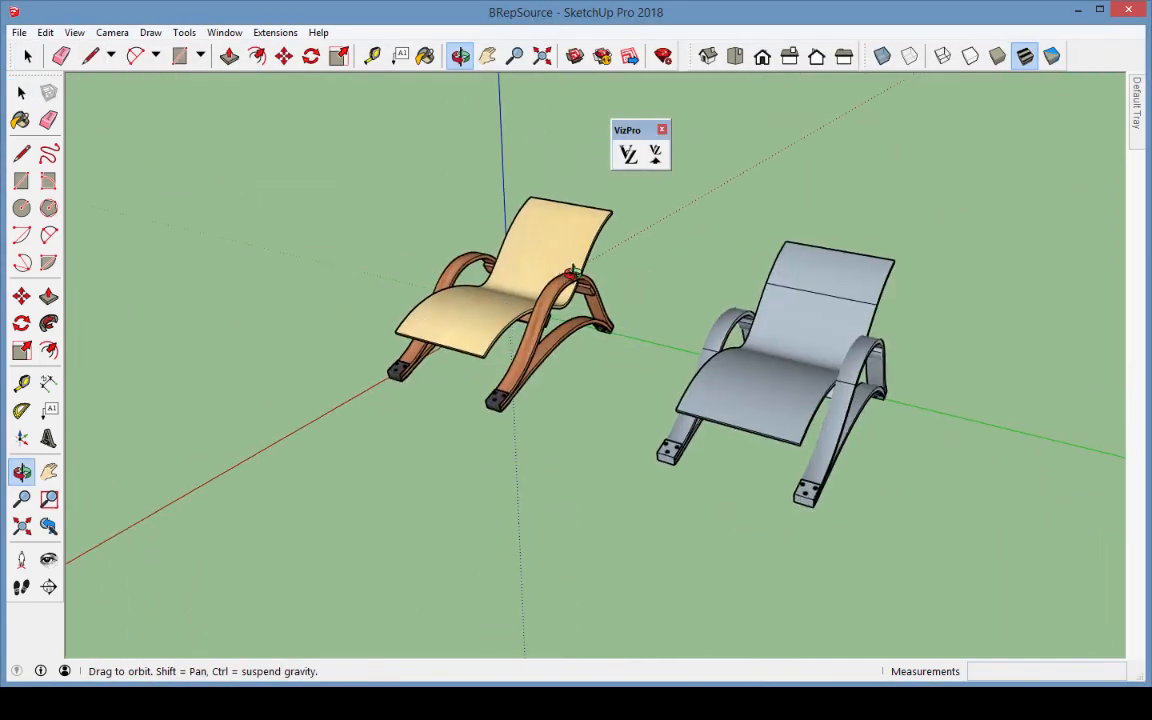
{"action": "left_click", "coordinate": [20, 92]}
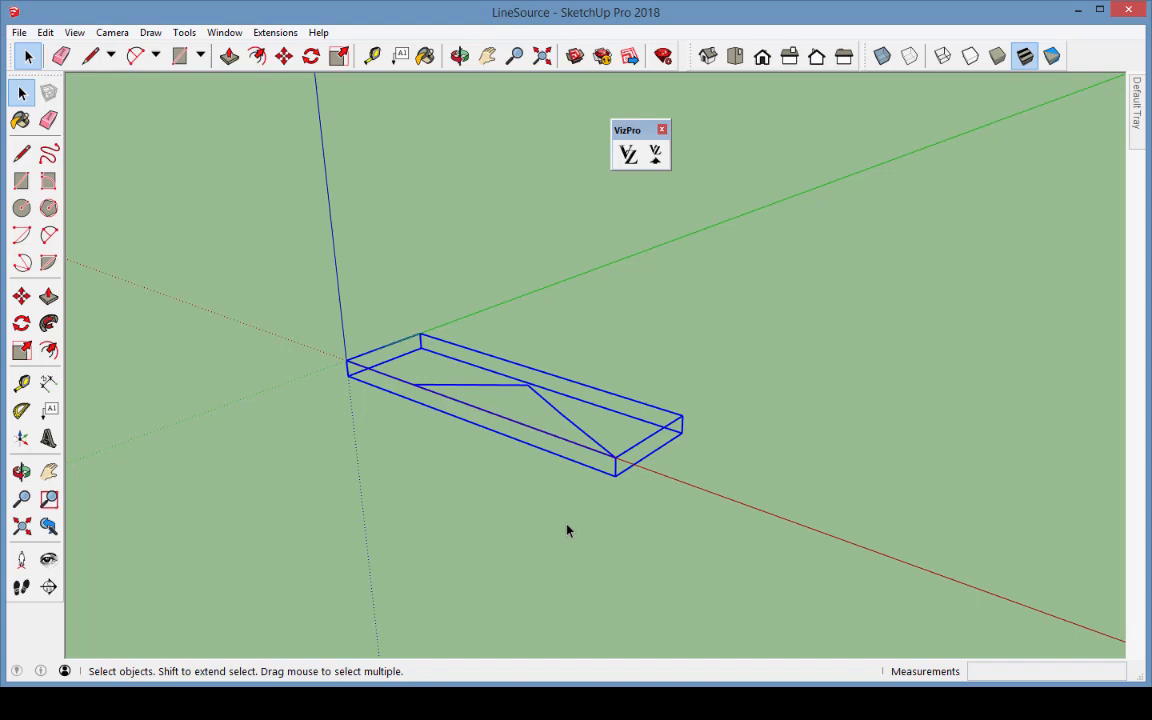
- Add a Line Source node and feed the selected zigzag line group into LnSr-1
{"action": "left_click_drag", "start_coordinate": [568, 530], "coordinate": [974, 467]}
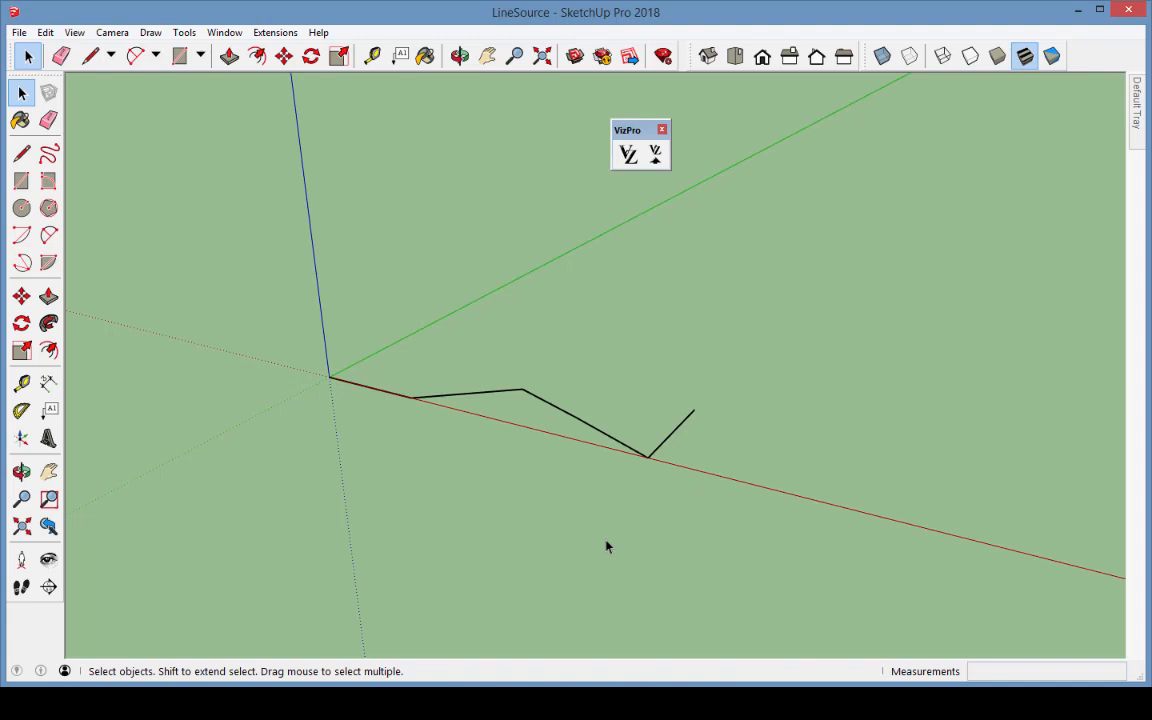
{"action": "left_click", "coordinate": [628, 154]}
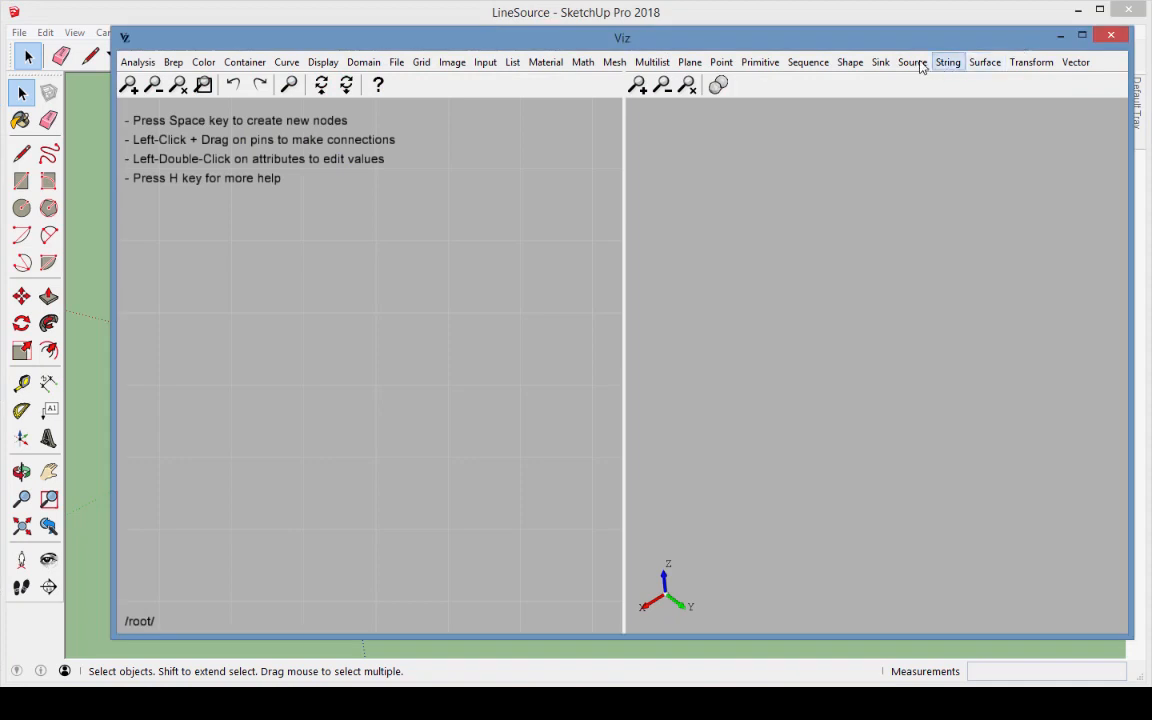
{"action": "left_click", "coordinate": [912, 62]}
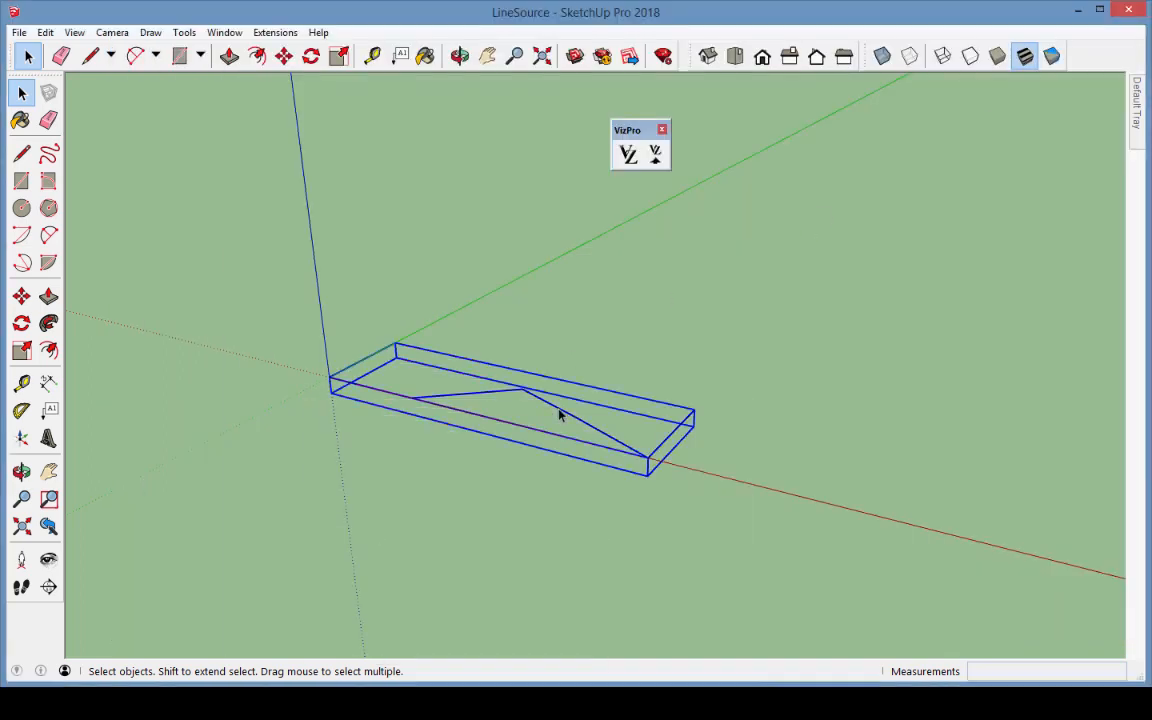
{"action": "left_click", "coordinate": [628, 153]}
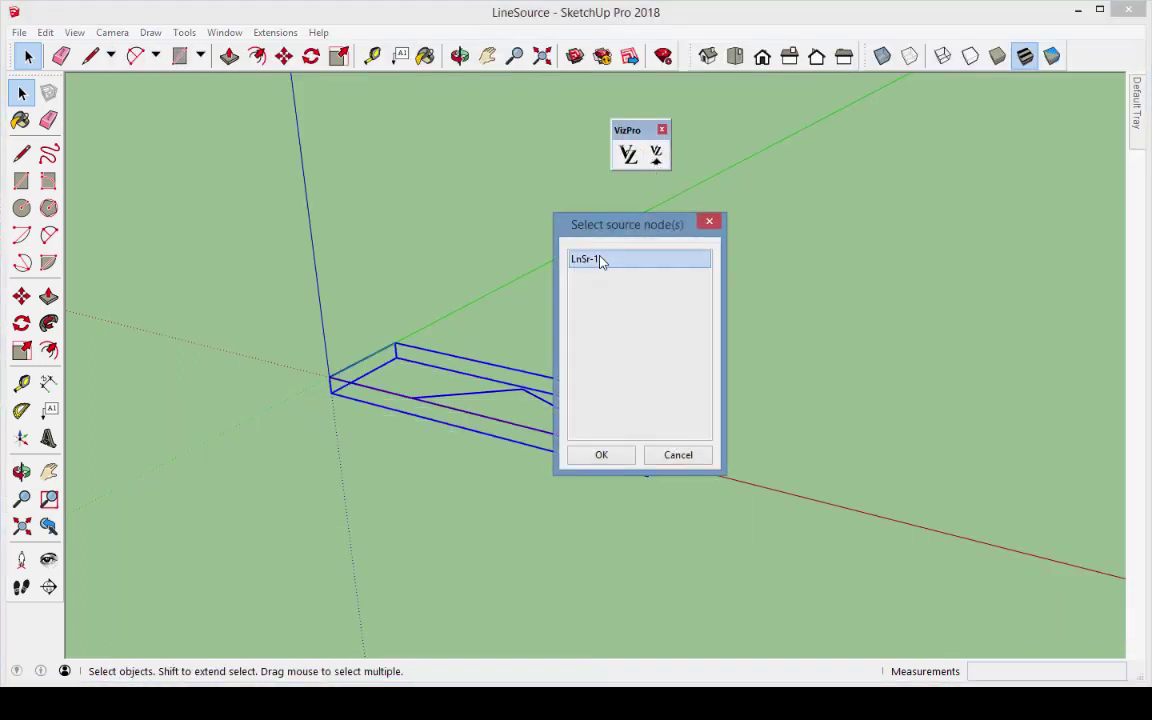
{"action": "left_click", "coordinate": [601, 454]}
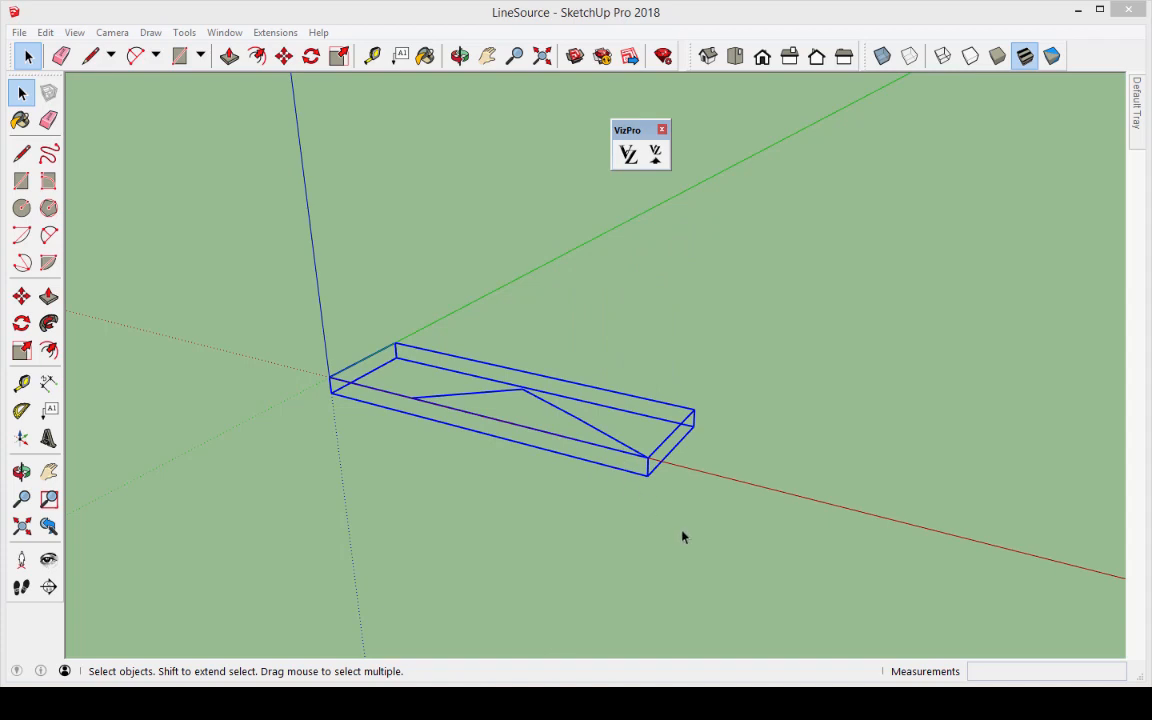
{"action": "left_click", "coordinate": [628, 154]}
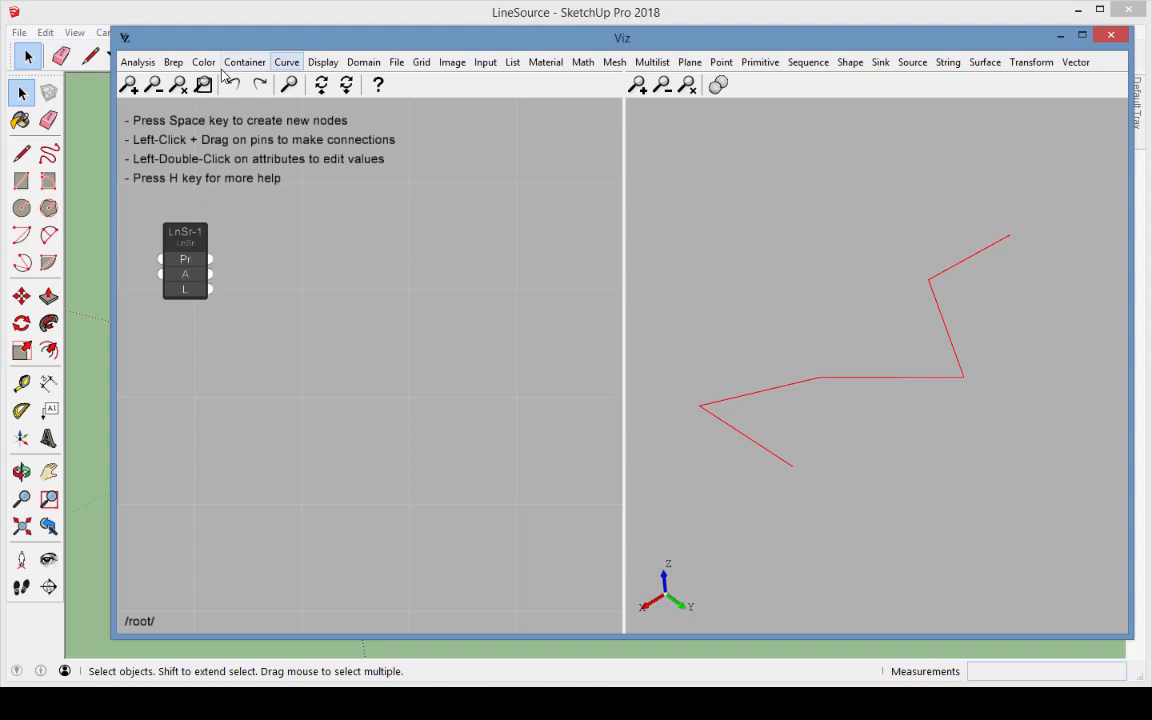
- Add a Wire node and connect LnSr-1's line output into its edge input
{"action": "left_click", "coordinate": [173, 62]}
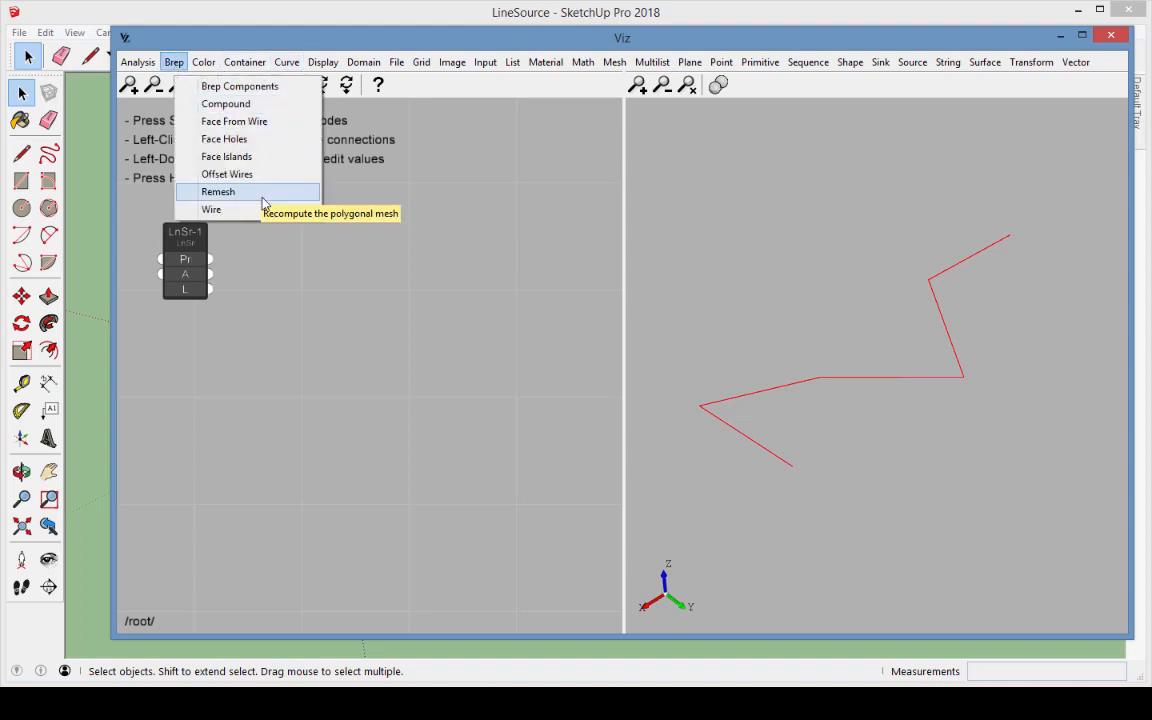
{"action": "left_click", "coordinate": [211, 209]}
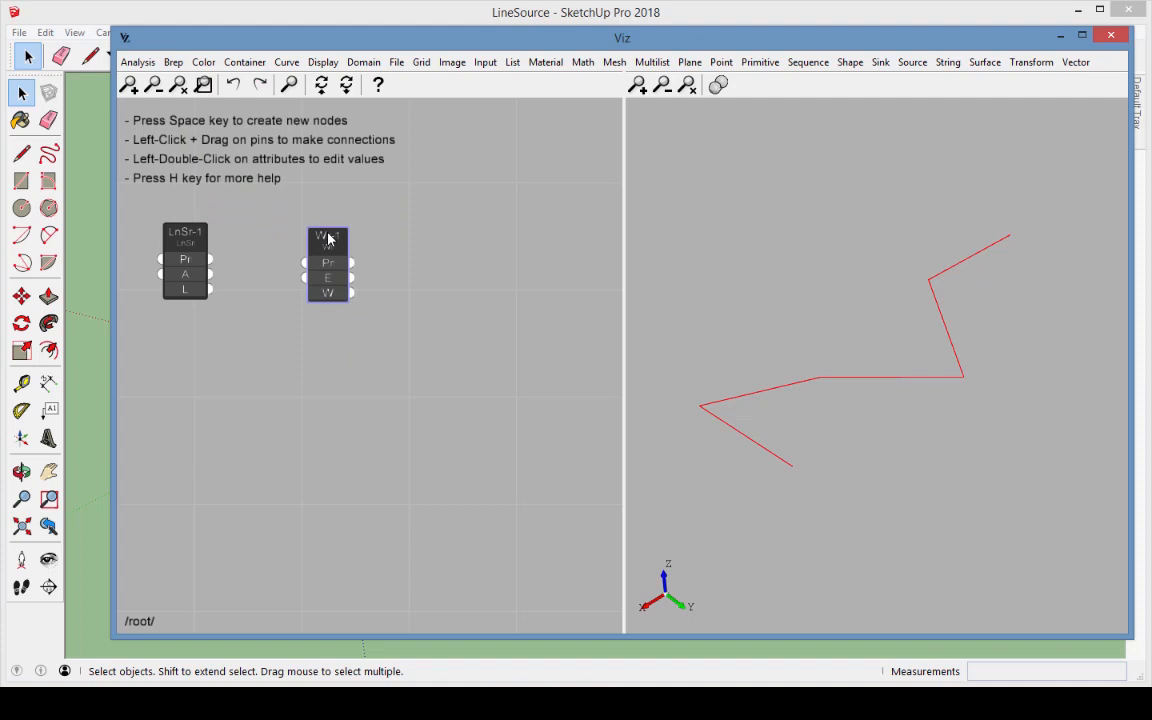
{"action": "left_click_drag", "start_coordinate": [328, 263], "coordinate": [293, 260]}
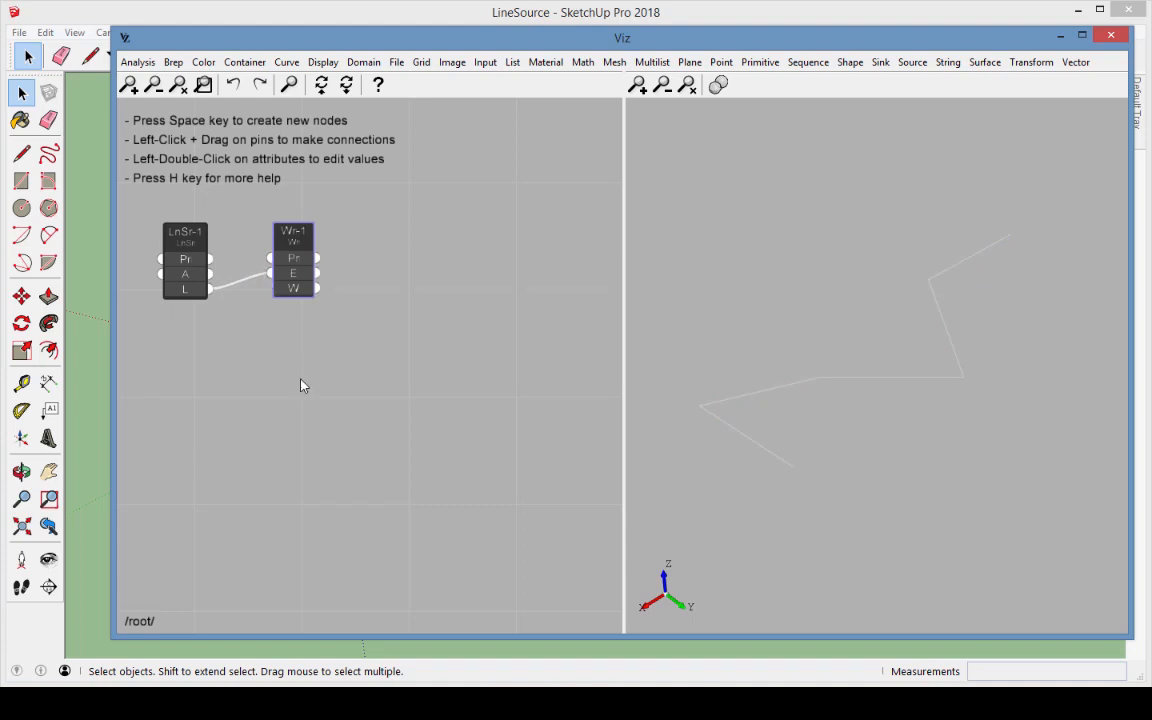
{"action": "mouse_move", "coordinate": [313, 411]}
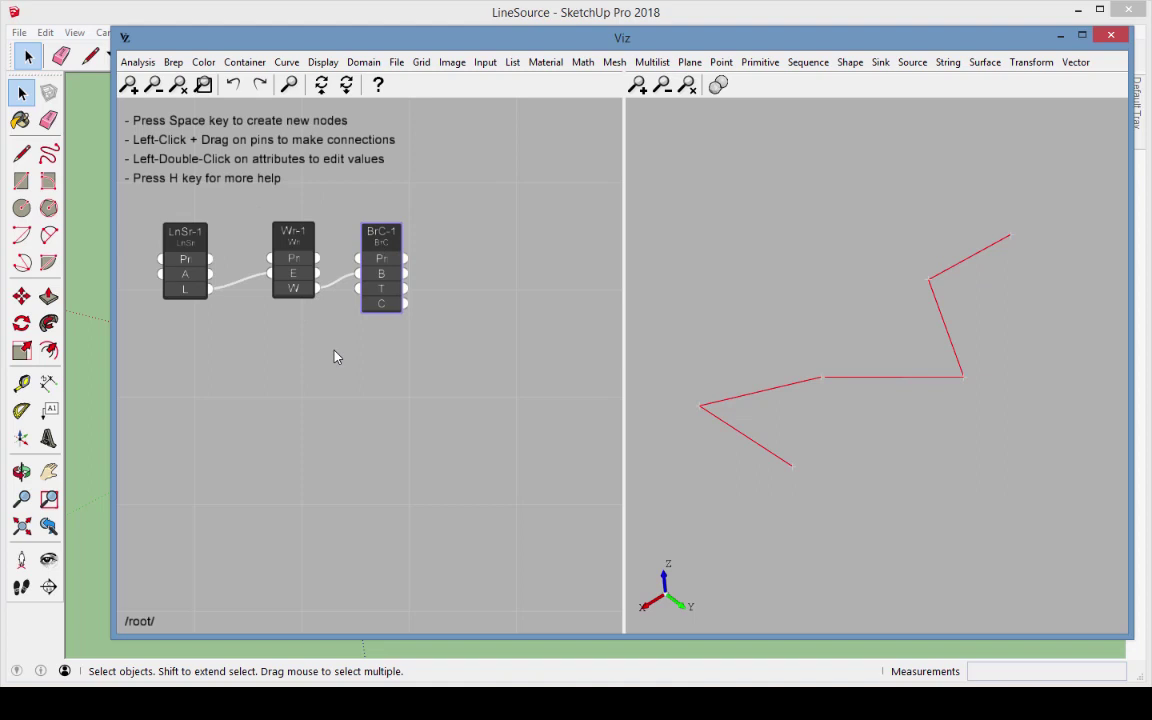
{"action": "mouse_move", "coordinate": [787, 38]}
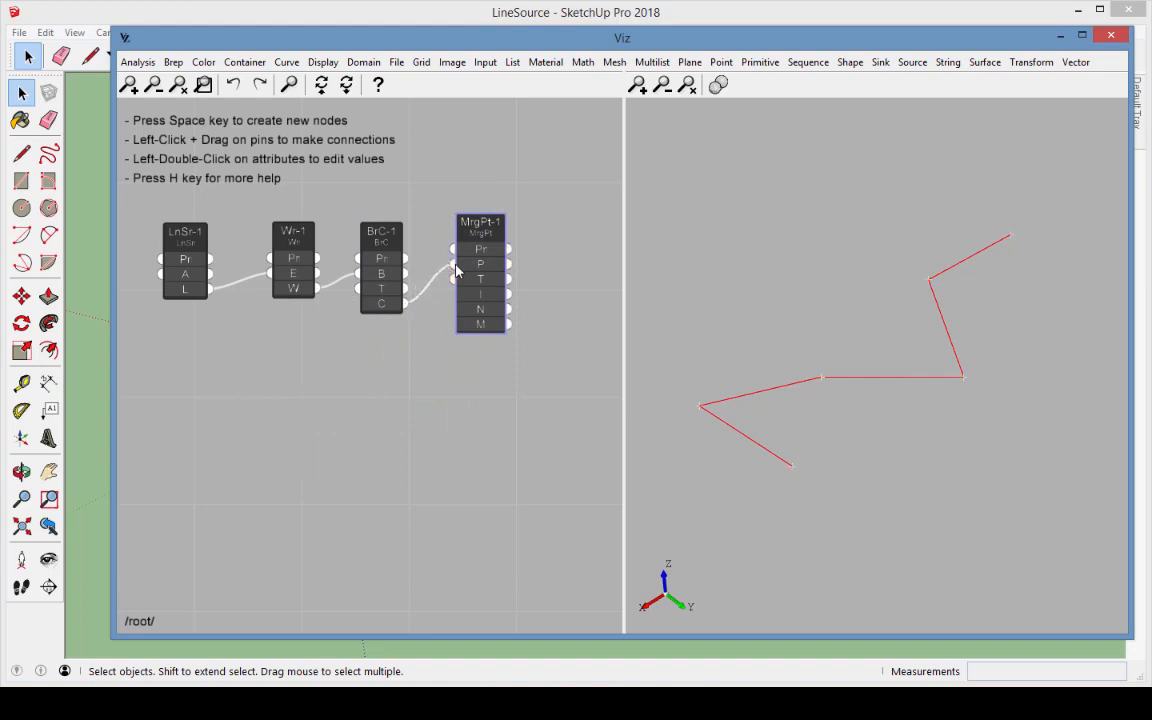
{"action": "mouse_move", "coordinate": [479, 285]}
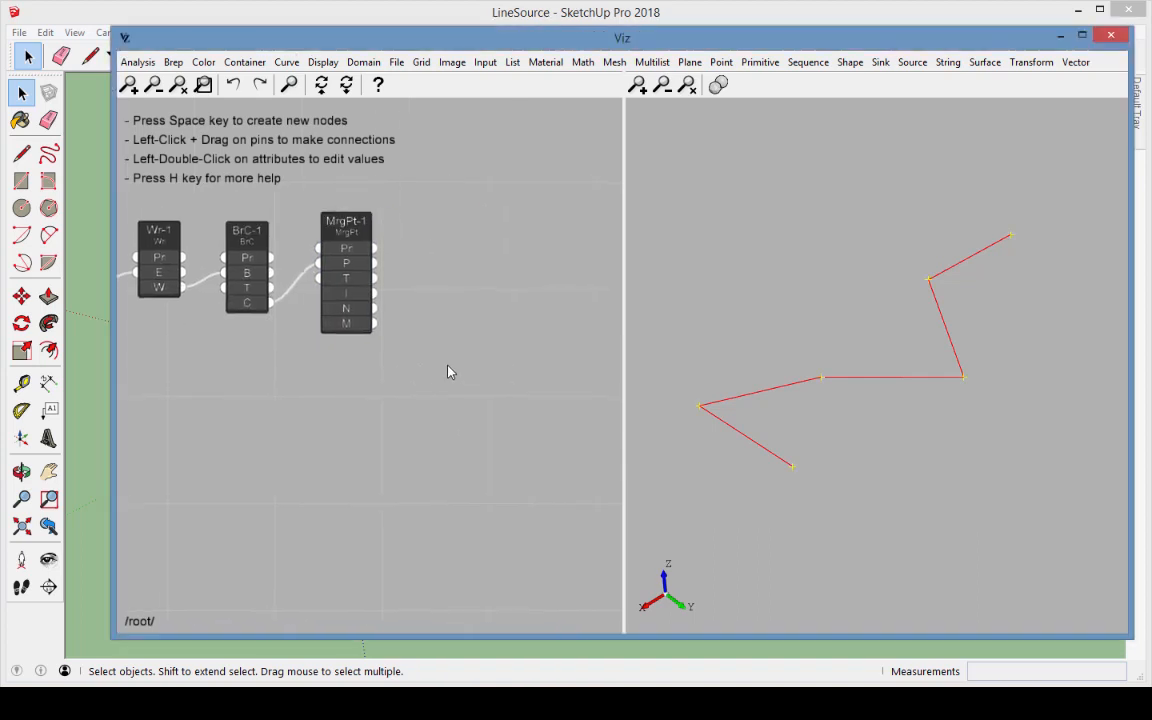
- Add a Preview node showing the six merged points from MrgPt
{"action": "left_click", "coordinate": [323, 62]}
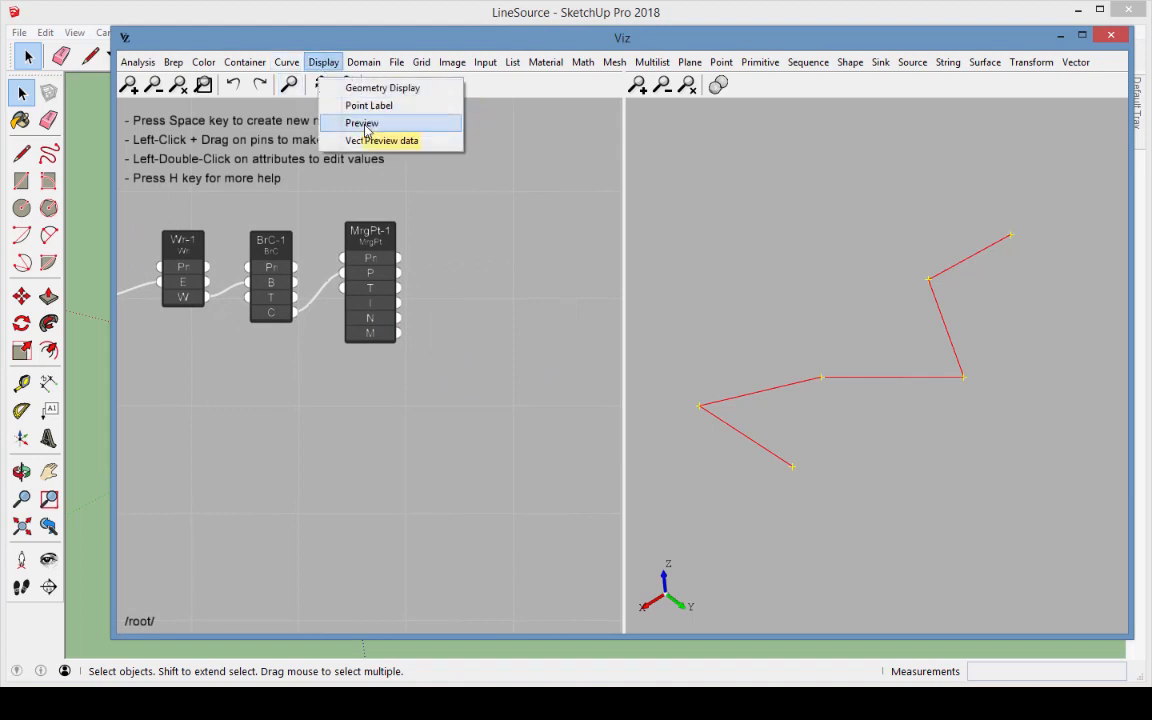
{"action": "left_click", "coordinate": [361, 122]}
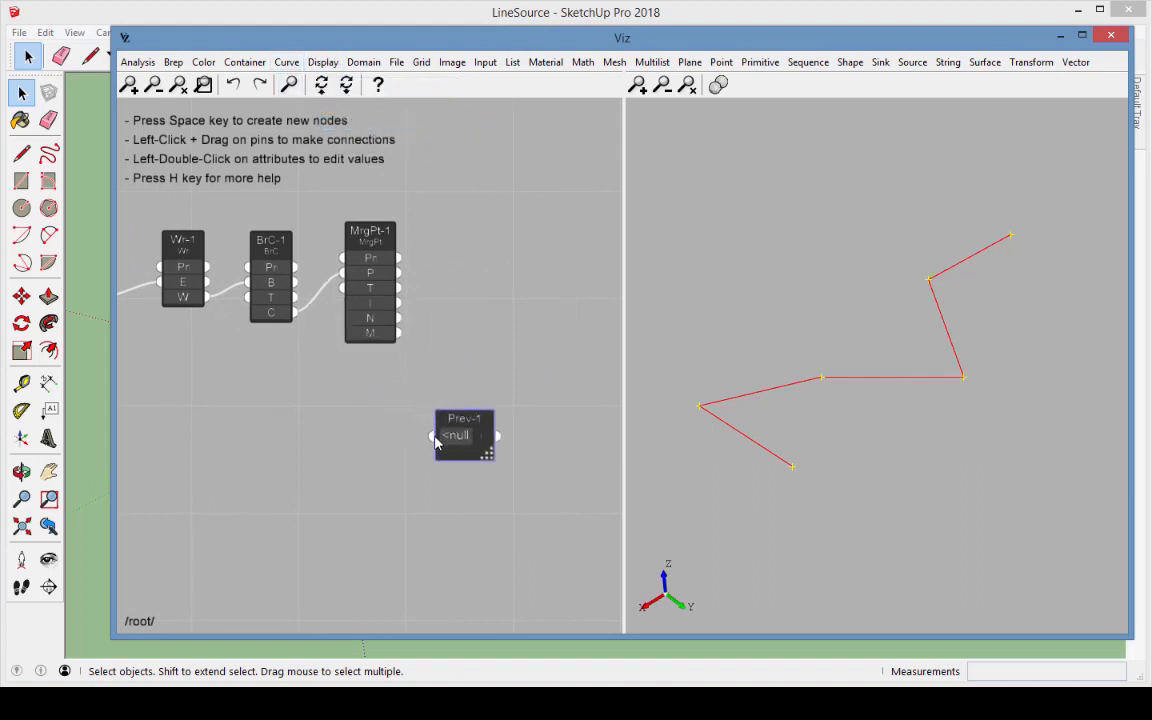
{"action": "left_click_drag", "start_coordinate": [397, 333], "coordinate": [432, 435]}
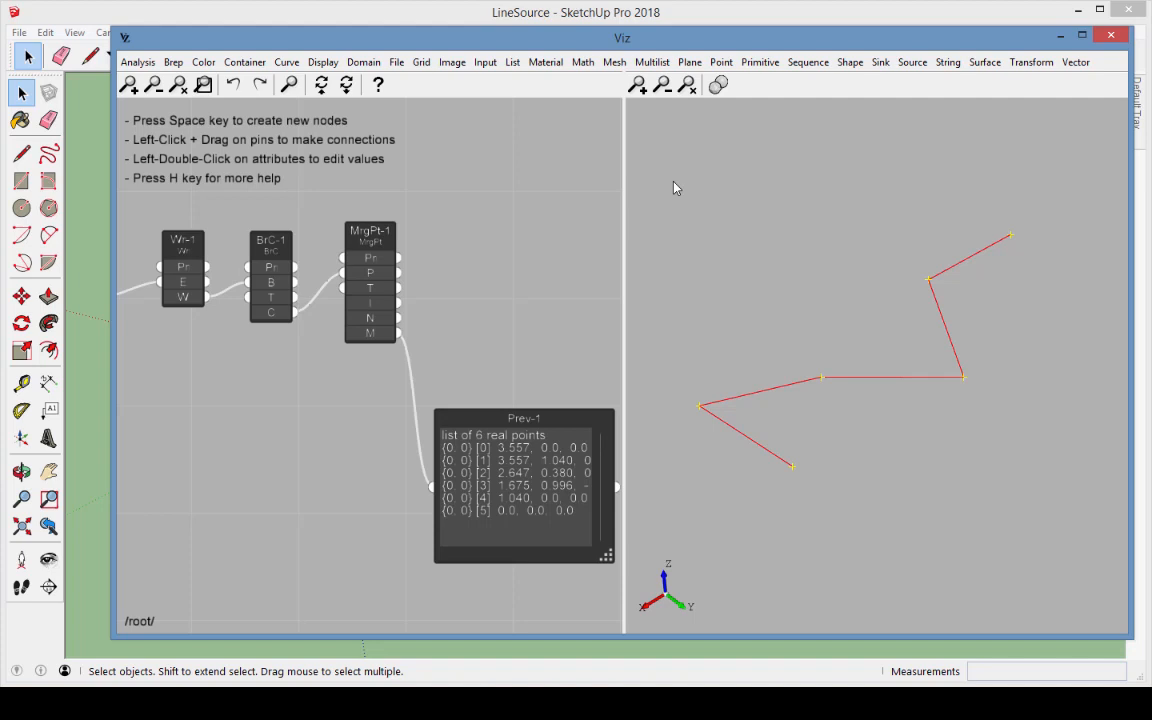
- Add an Interpolated Curve through the points and send it into a Line Sink
{"action": "left_click", "coordinate": [287, 62]}
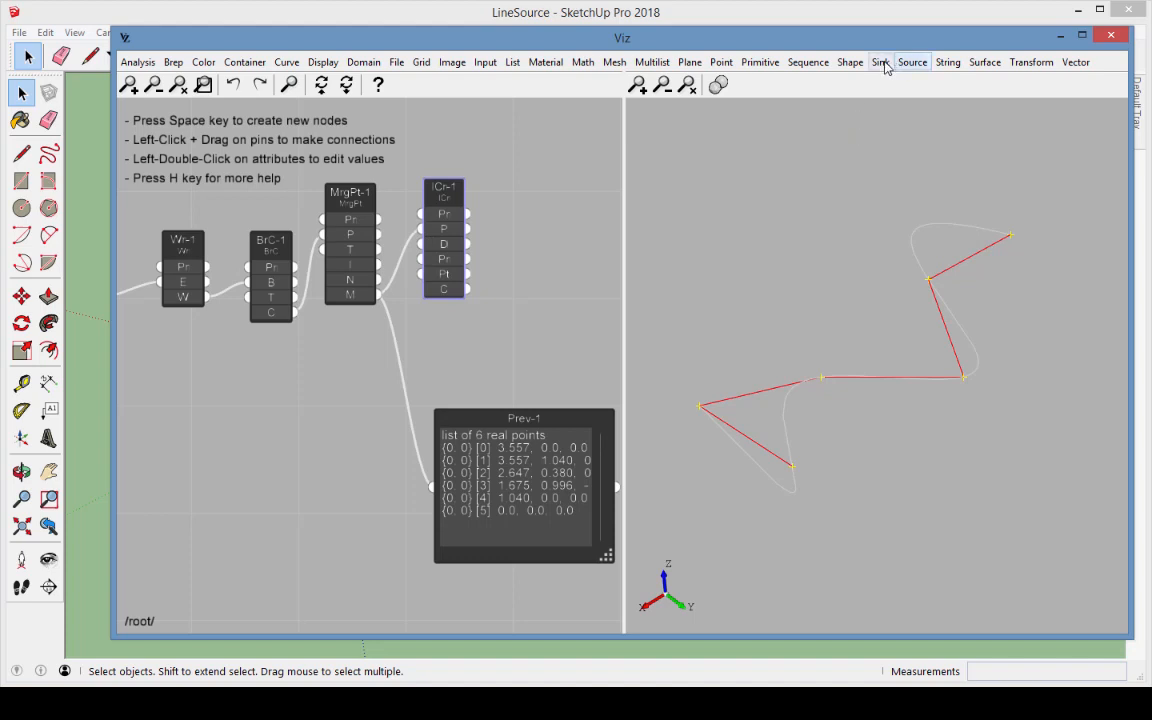
{"action": "left_click", "coordinate": [880, 62]}
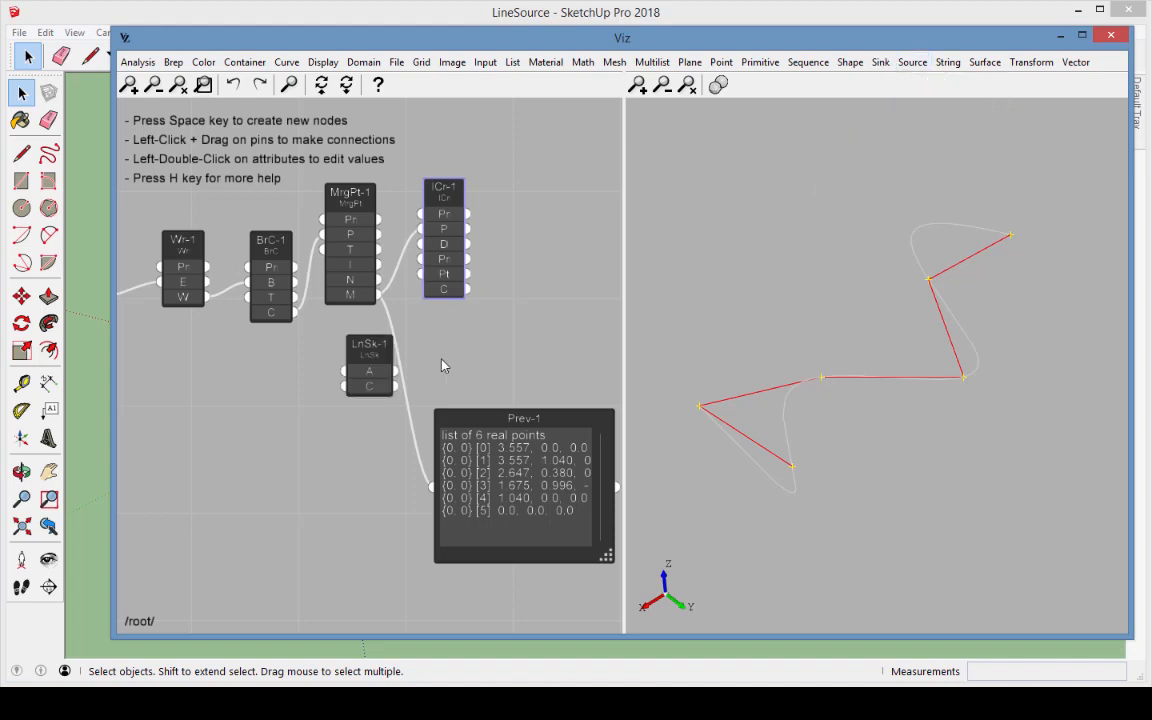
{"action": "left_click_drag", "start_coordinate": [368, 365], "coordinate": [528, 248]}
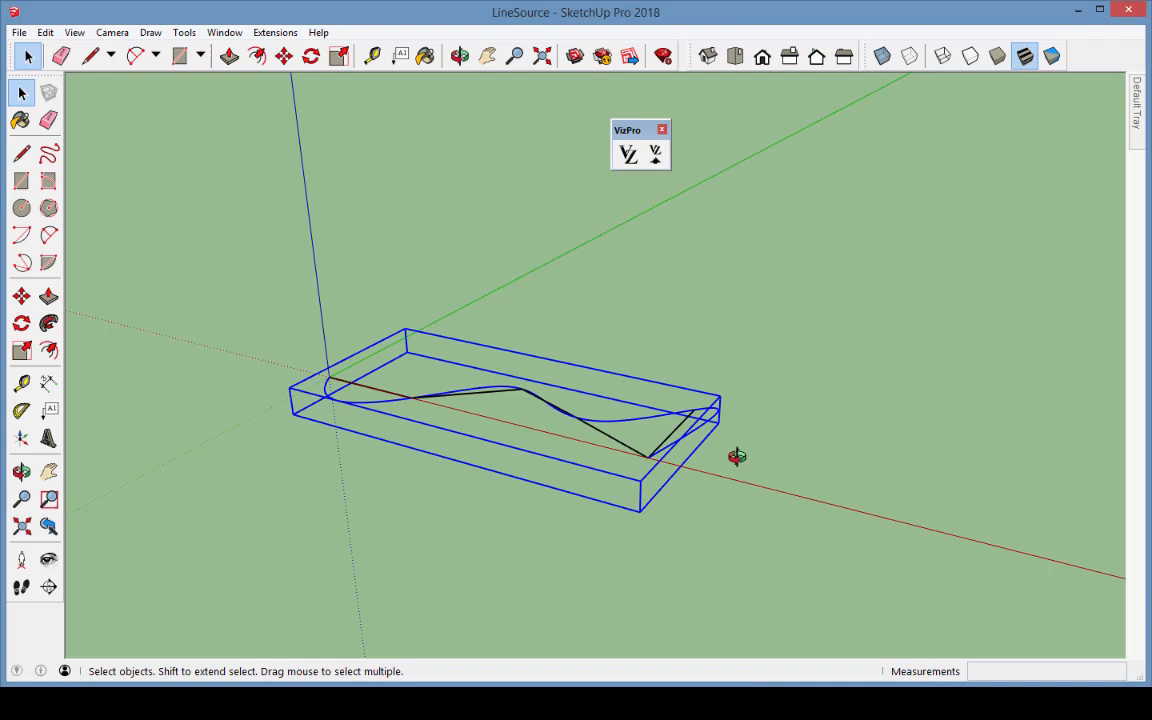
- Move the zigzag line geometry and orbit to check the regenerated interpolated curve
{"action": "left_click", "coordinate": [22, 296]}
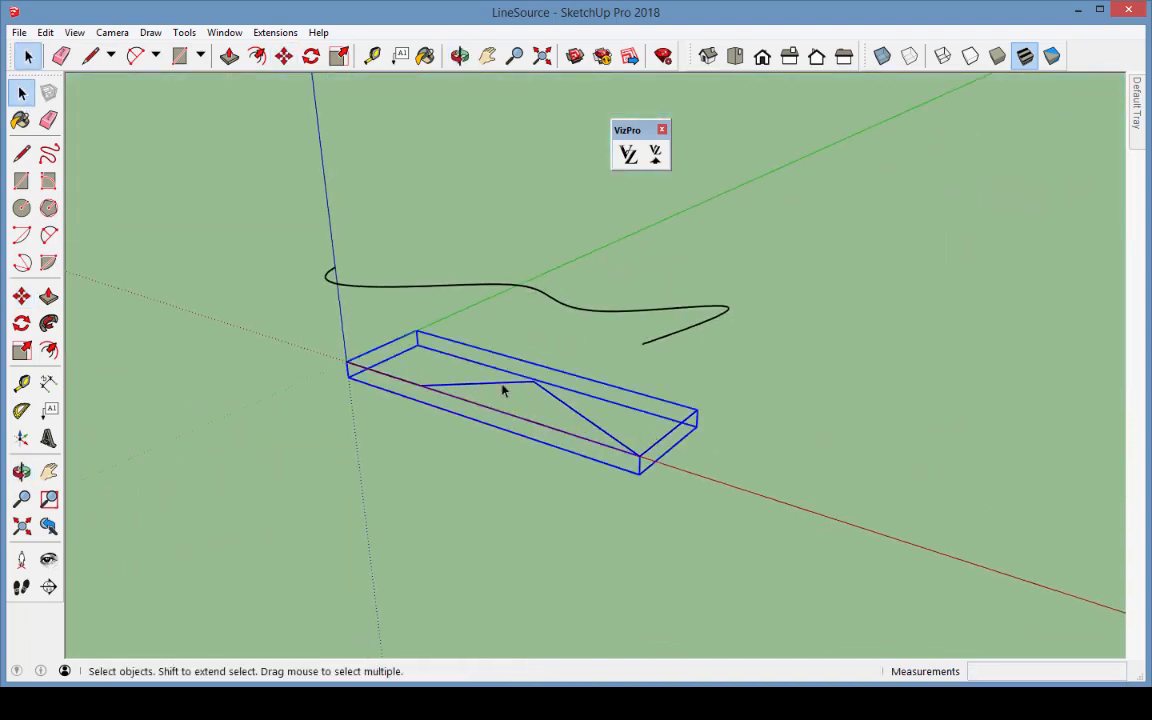
{"action": "left_click", "coordinate": [22, 296]}
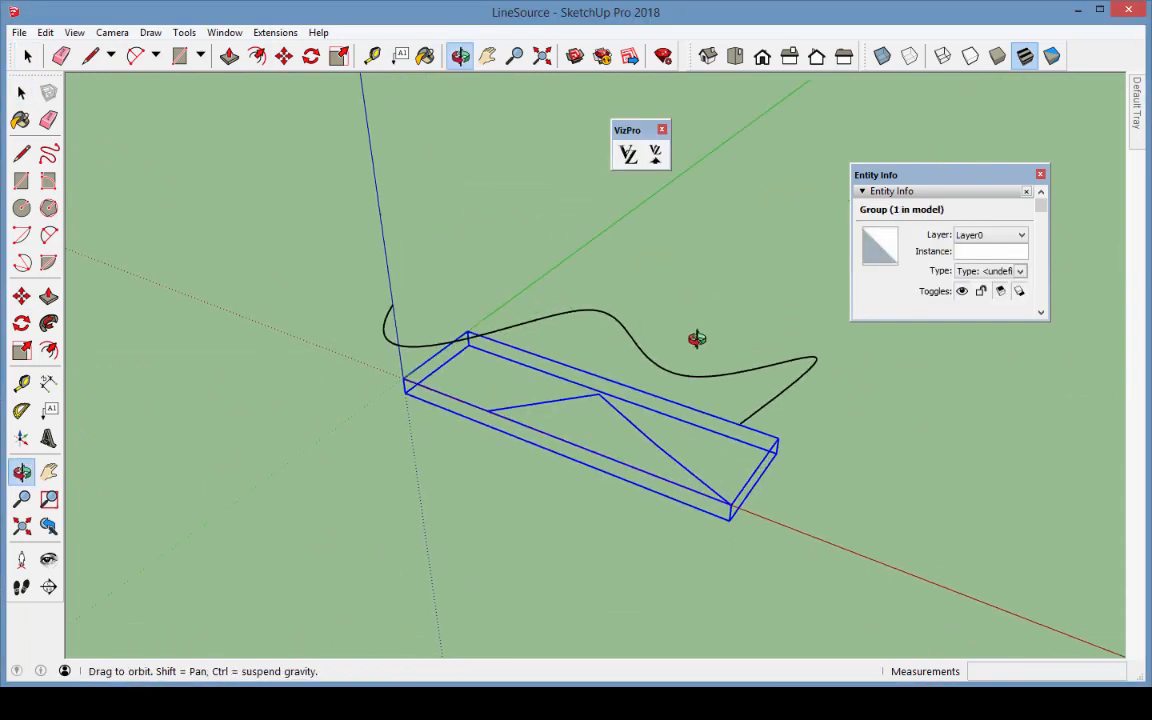
{"action": "left_click_drag", "start_coordinate": [697, 339], "coordinate": [745, 526]}
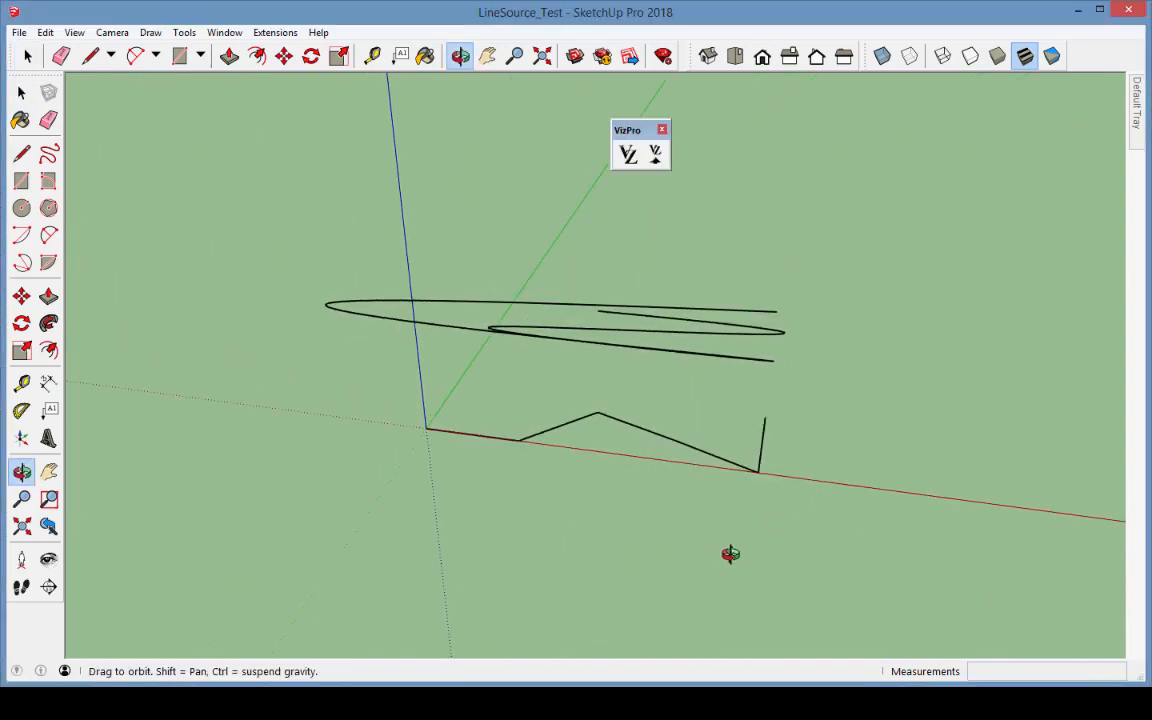
{"action": "left_click_drag", "start_coordinate": [730, 554], "coordinate": [767, 542]}
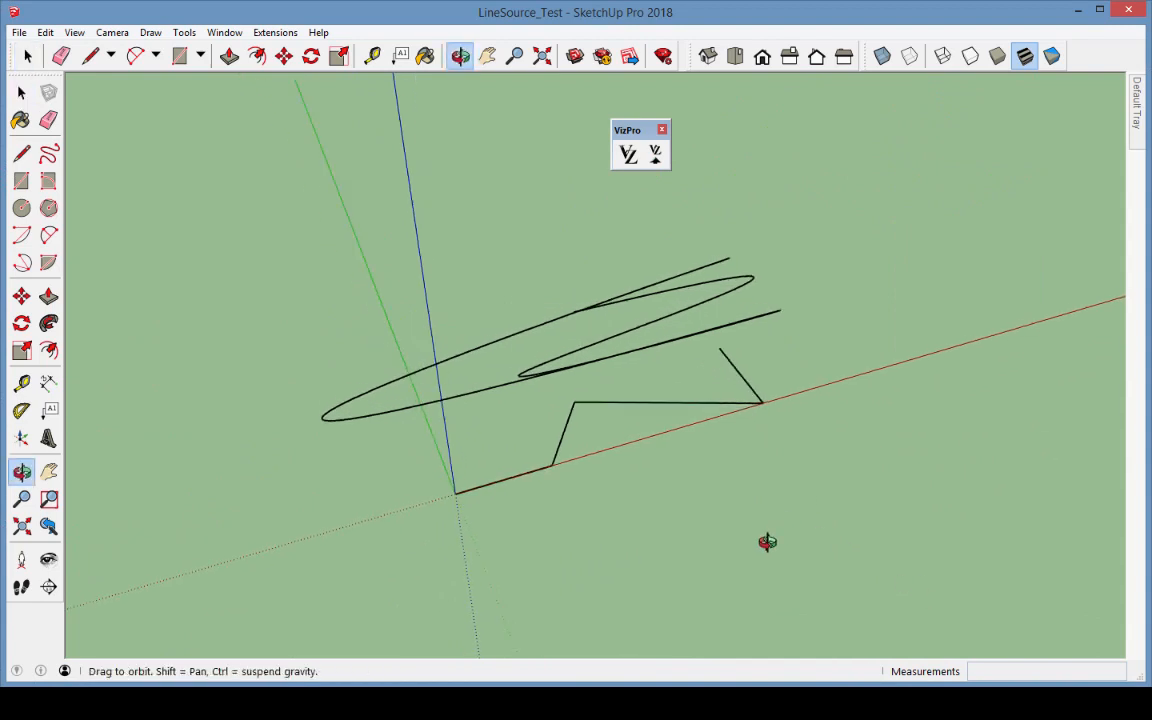
{"action": "left_click_drag", "start_coordinate": [767, 542], "coordinate": [745, 431]}
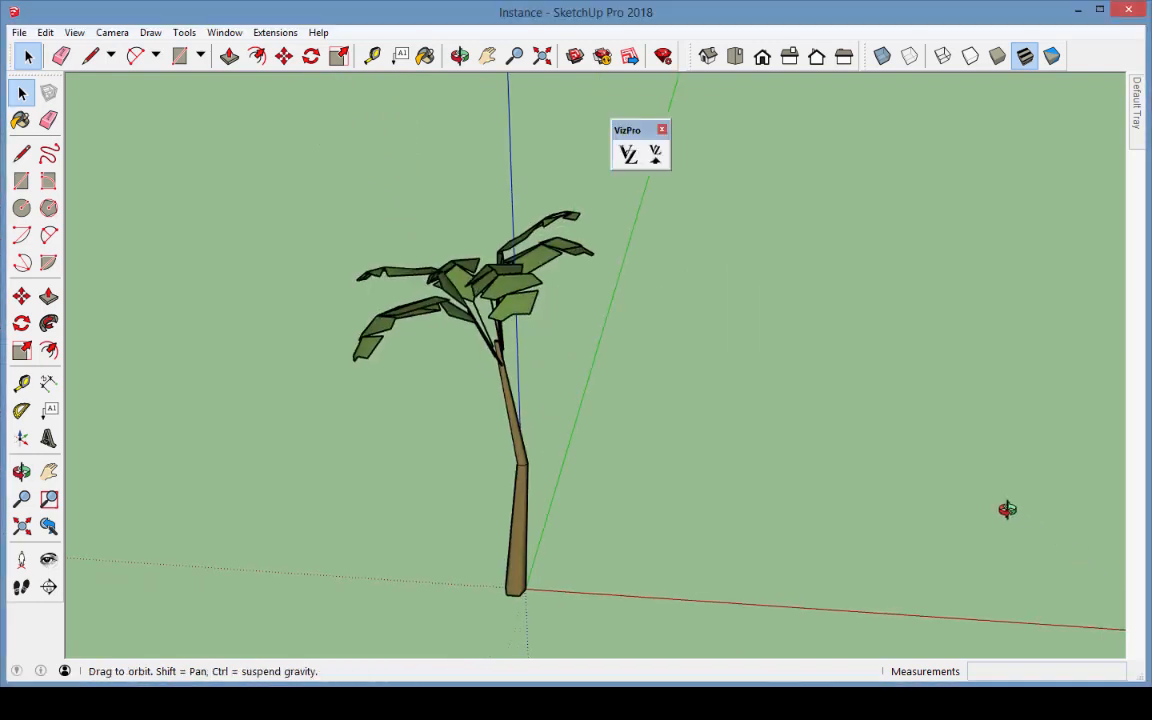
- Open Instance.skp with the palm tree and bring up the Viz editor
{"action": "left_click_drag", "start_coordinate": [1007, 509], "coordinate": [1032, 500]}
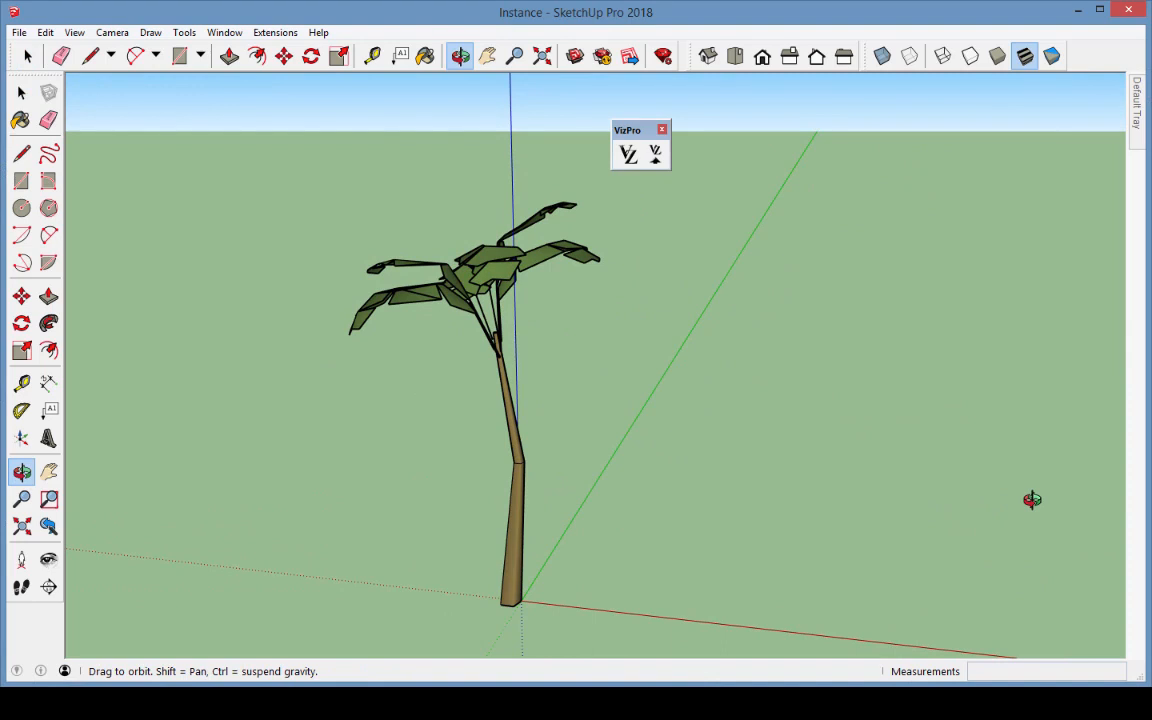
{"action": "left_click", "coordinate": [20, 92]}
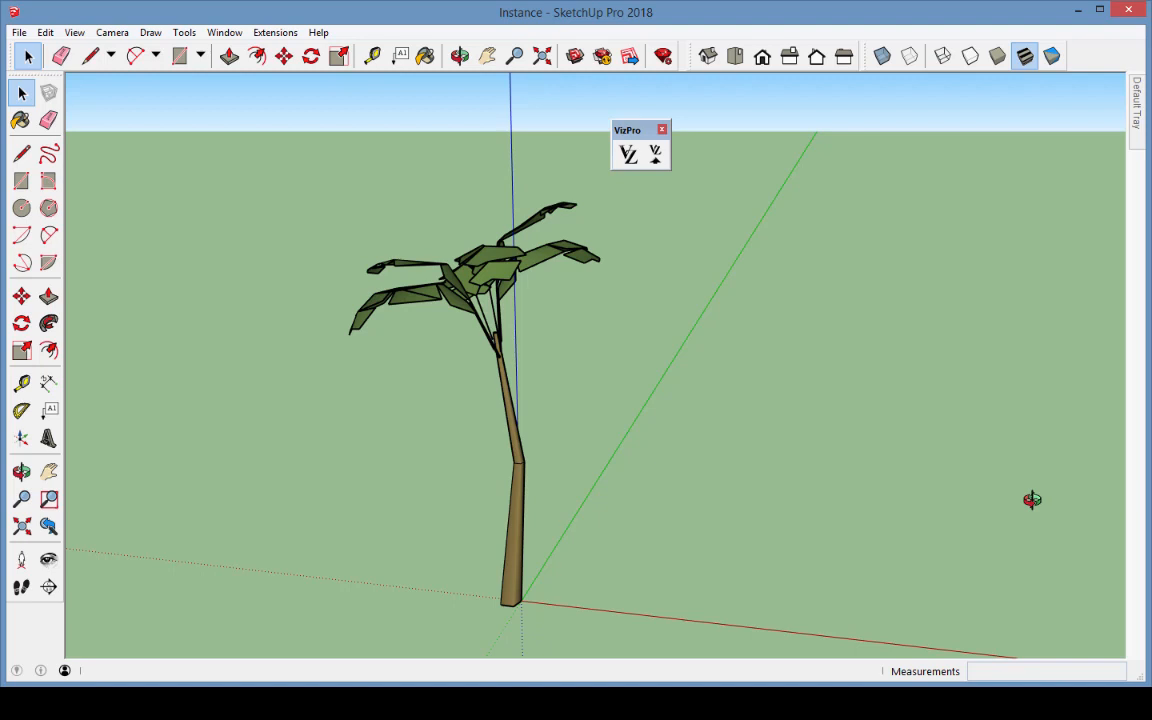
{"action": "left_click", "coordinate": [627, 153]}
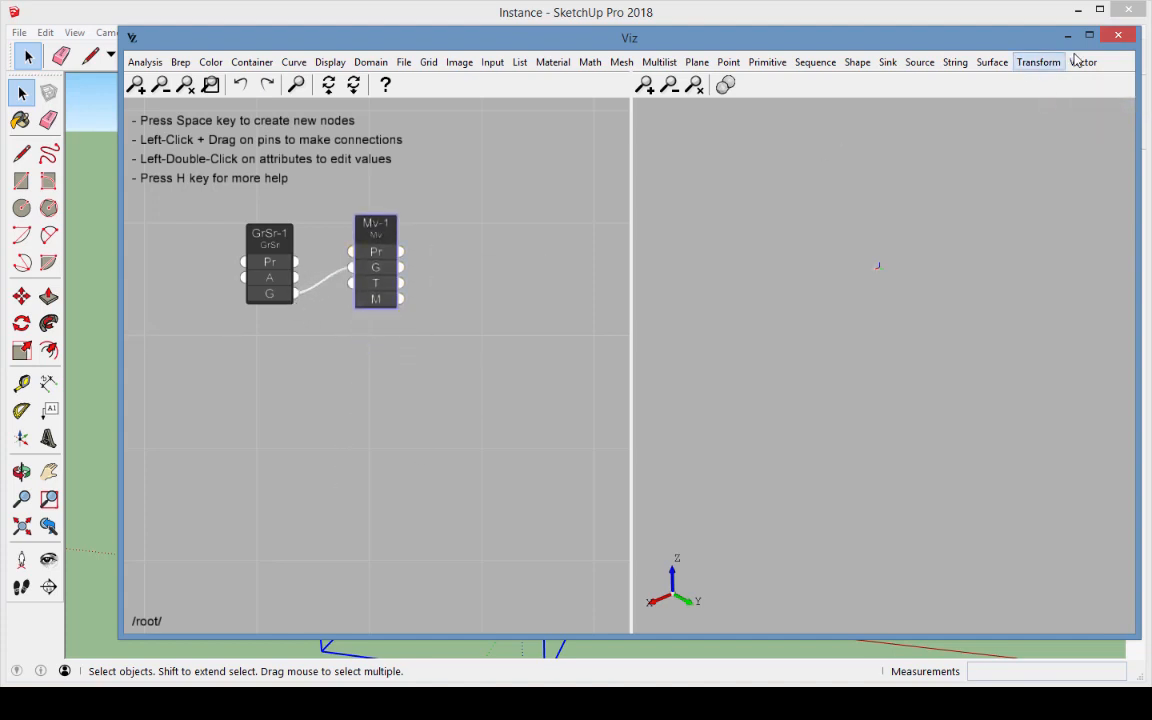
- Wire Rnd-1 and Rnd-2 into Vec-1 X and Y, and link Rnd-2 into Rnd-1
{"action": "left_click", "coordinate": [1083, 61]}
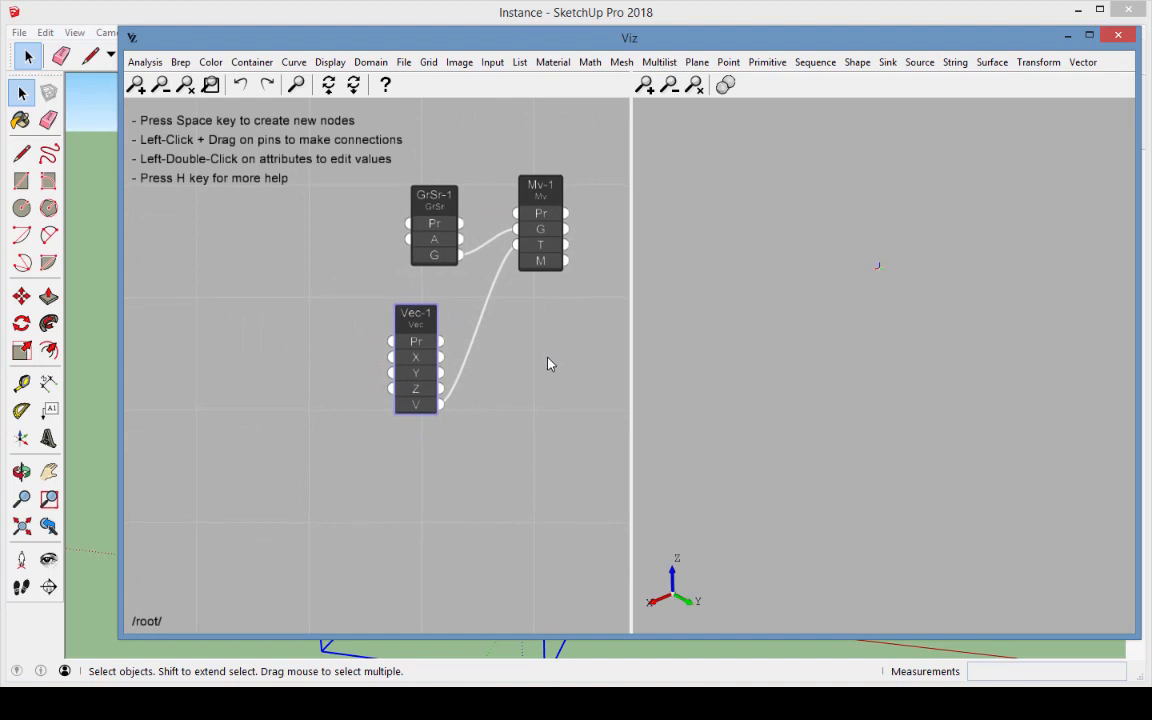
{"action": "mouse_move", "coordinate": [851, 79]}
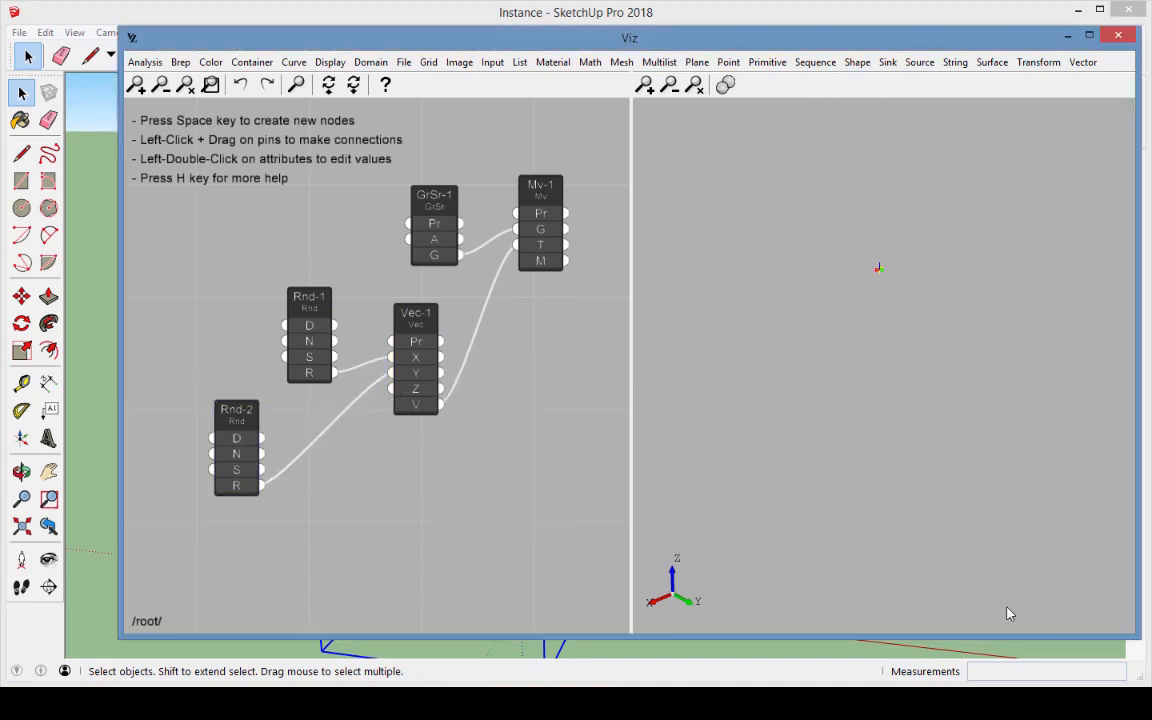
{"action": "left_click_drag", "start_coordinate": [236, 448], "coordinate": [195, 412]}
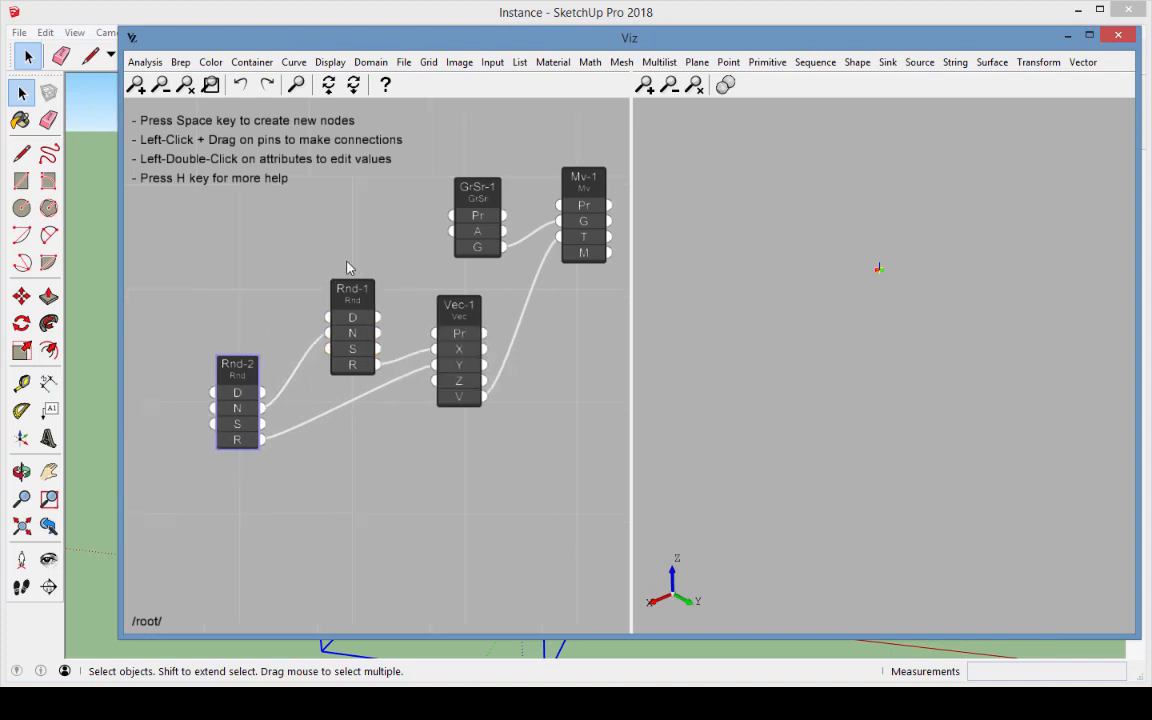
- Add a Slider feeding Rnd-2 N and set Rnd-1's domain to 0 to 50
{"action": "left_click", "coordinate": [492, 62]}
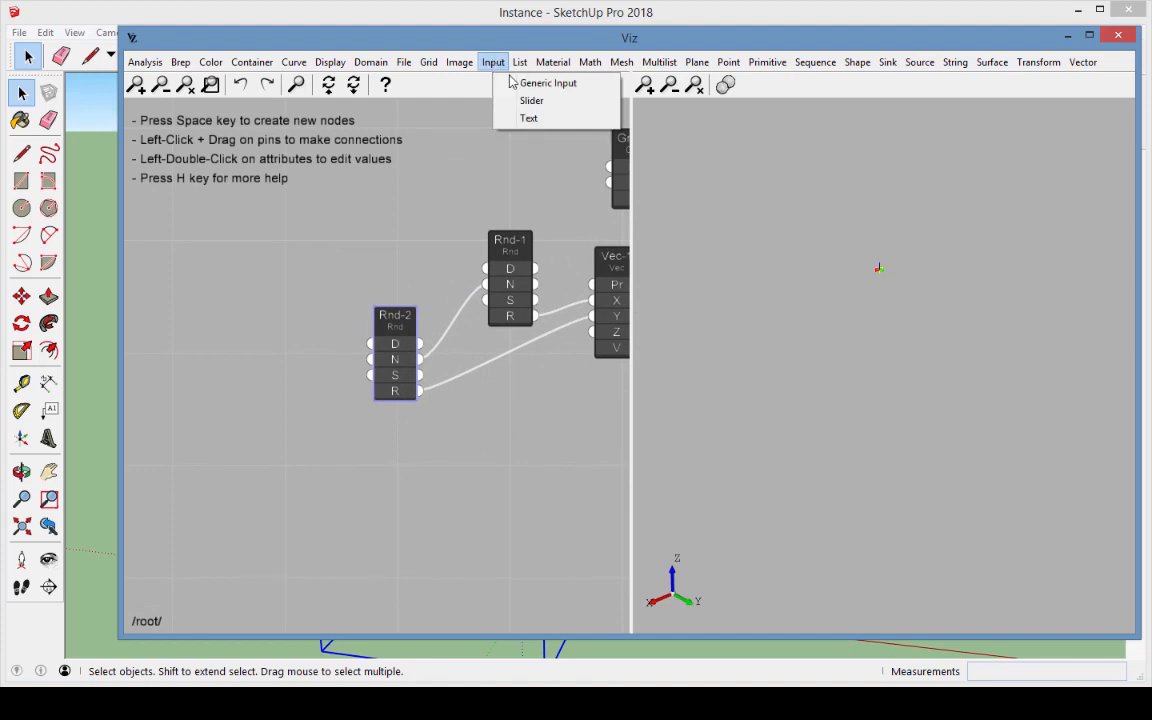
{"action": "left_click", "coordinate": [531, 100]}
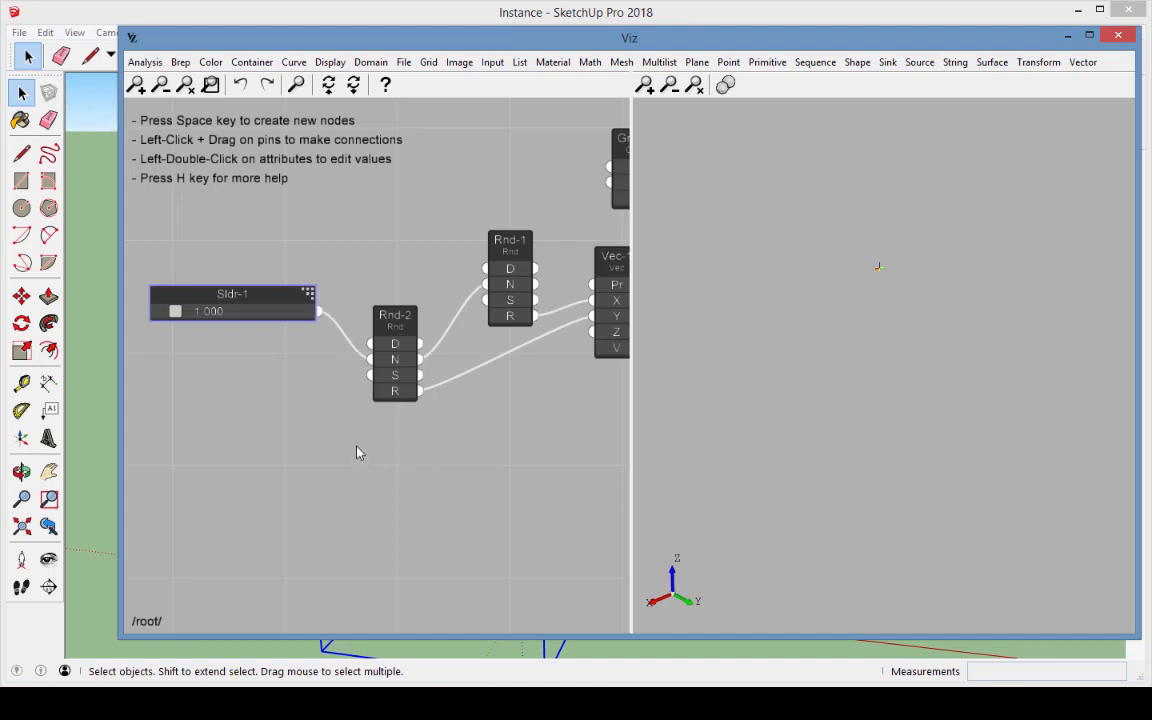
{"action": "mouse_move", "coordinate": [408, 358]}
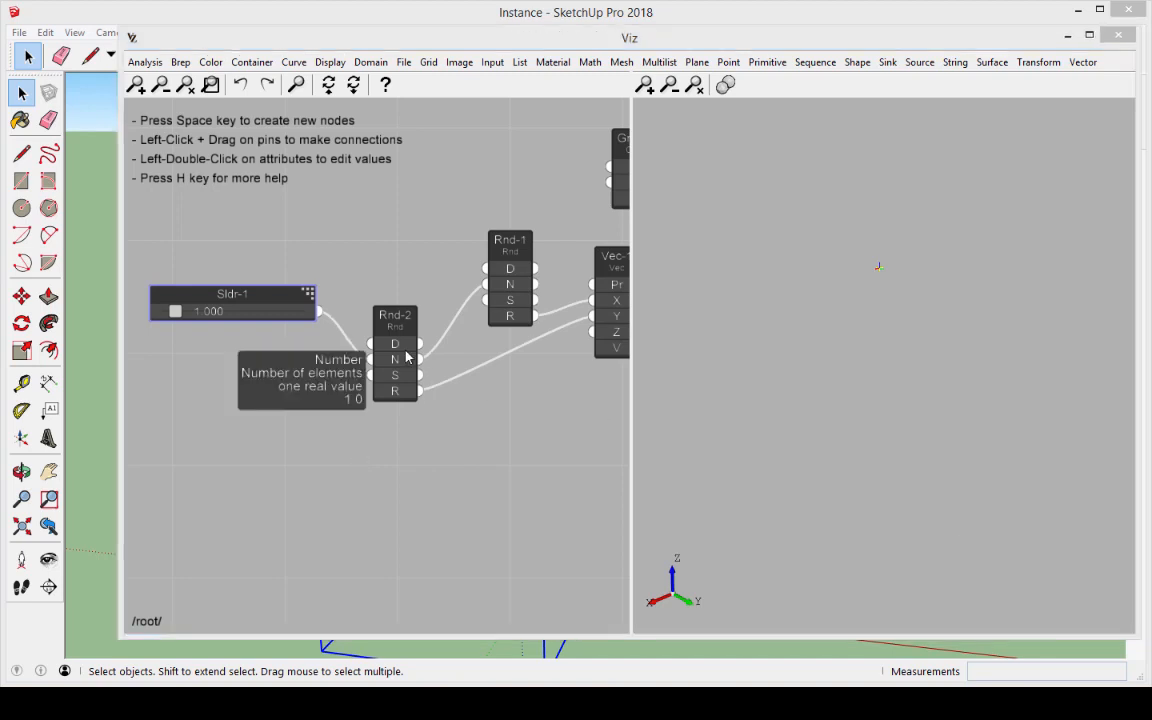
{"action": "double_click", "coordinate": [394, 343]}
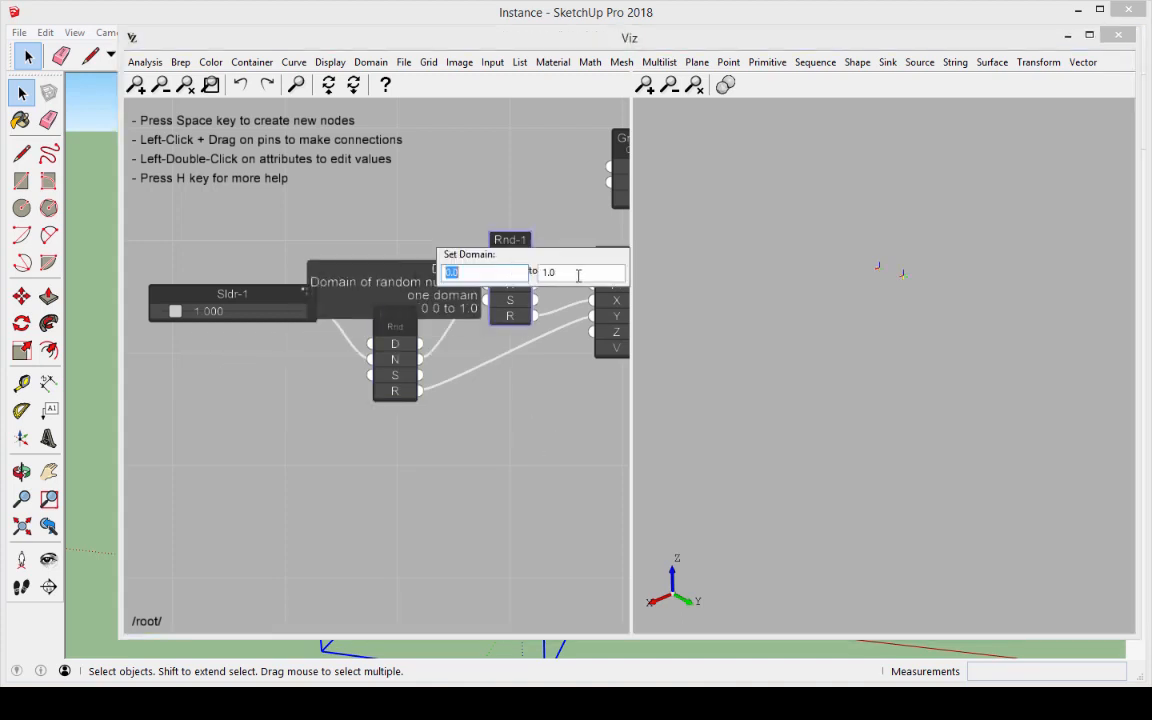
{"action": "type", "text": "50"}
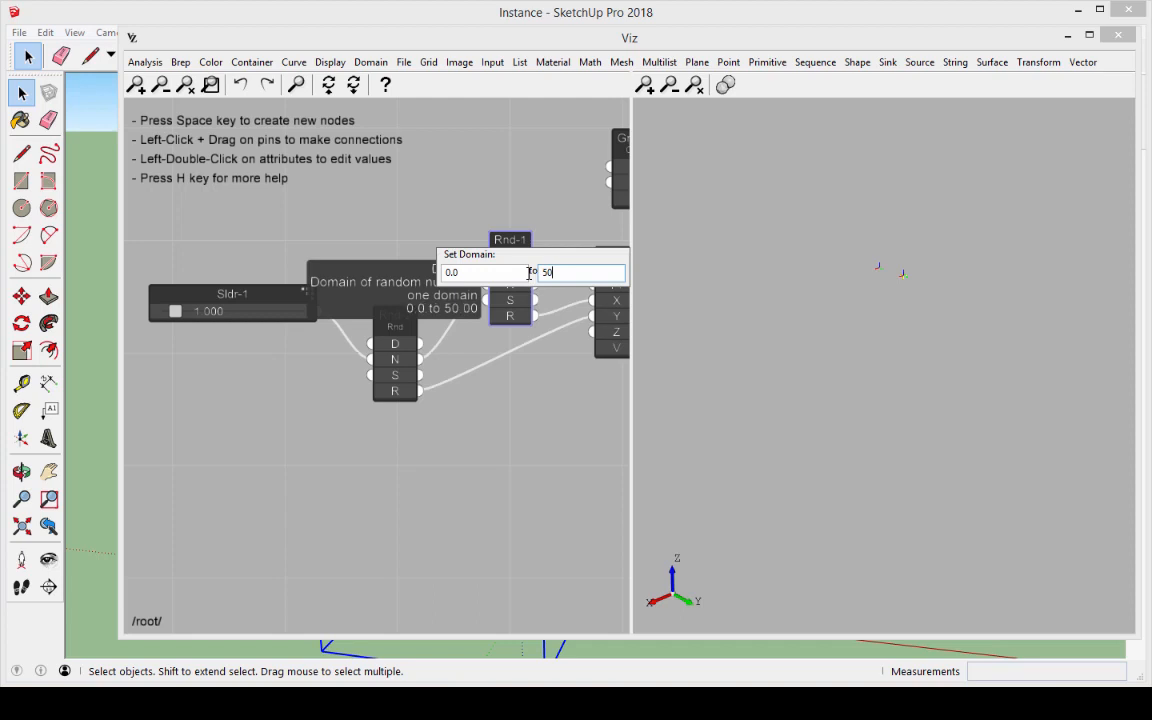
{"action": "key", "text": "Return"}
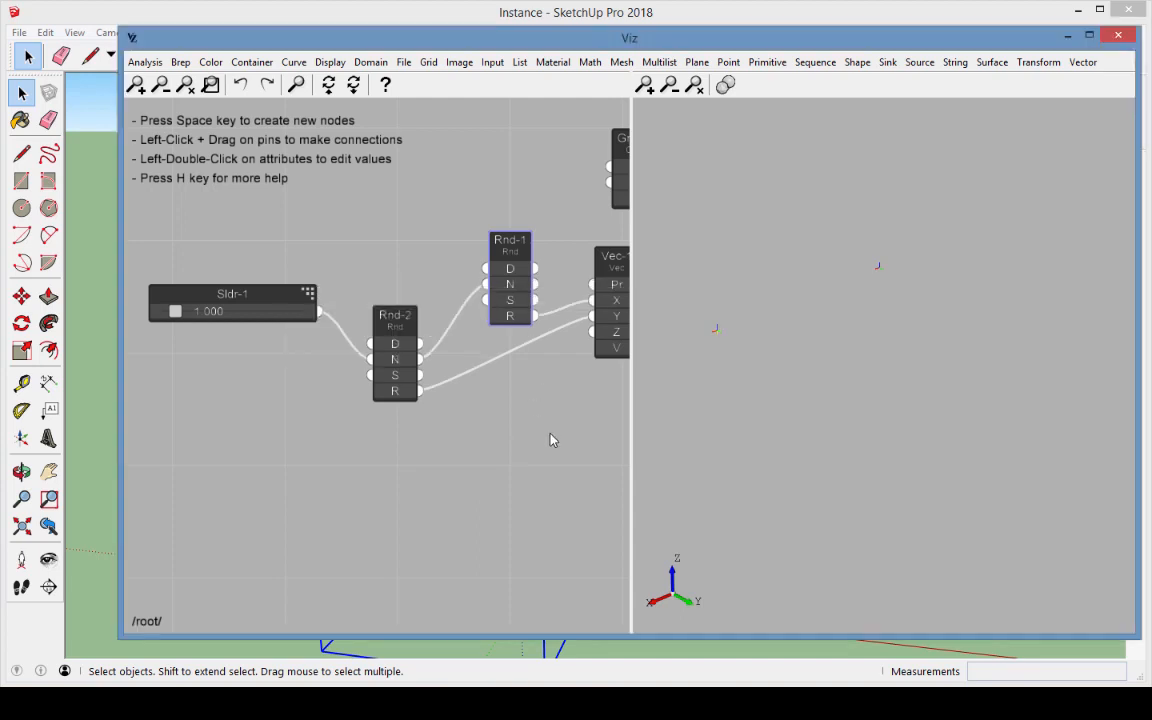
{"action": "mouse_move", "coordinate": [232, 303]}
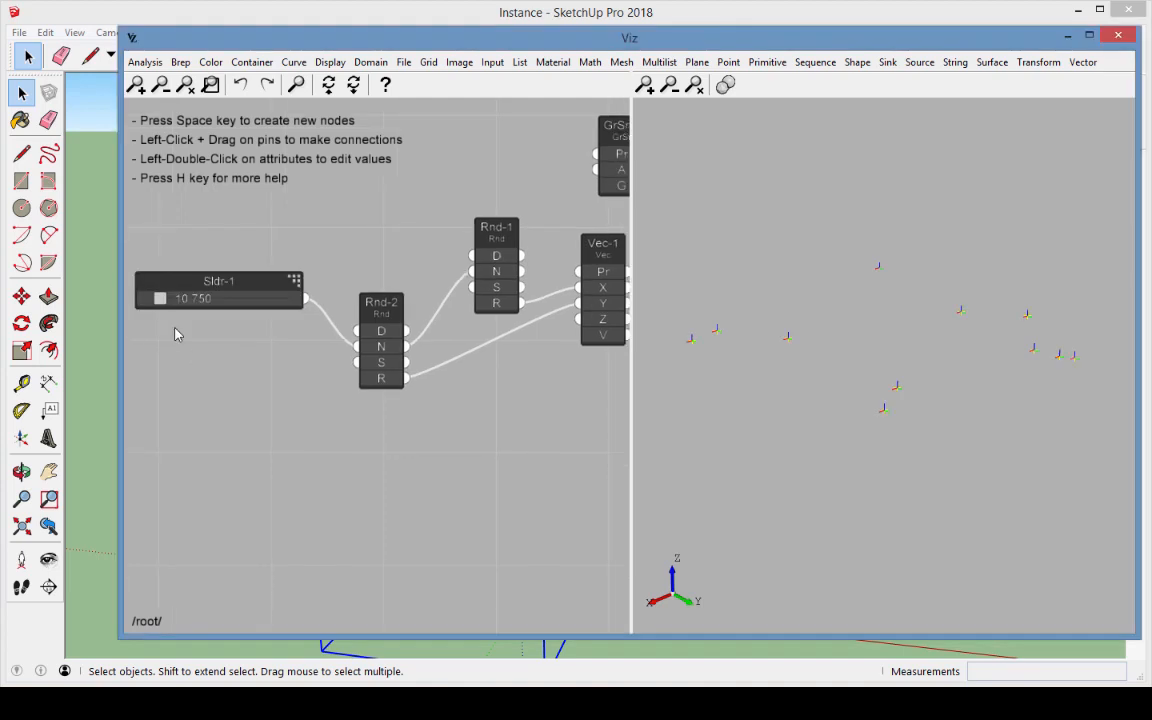
- Drag the Sldr-1 handle right to about 21.687, scattering many palm tree copies
{"action": "left_click_drag", "start_coordinate": [160, 298], "coordinate": [180, 298]}
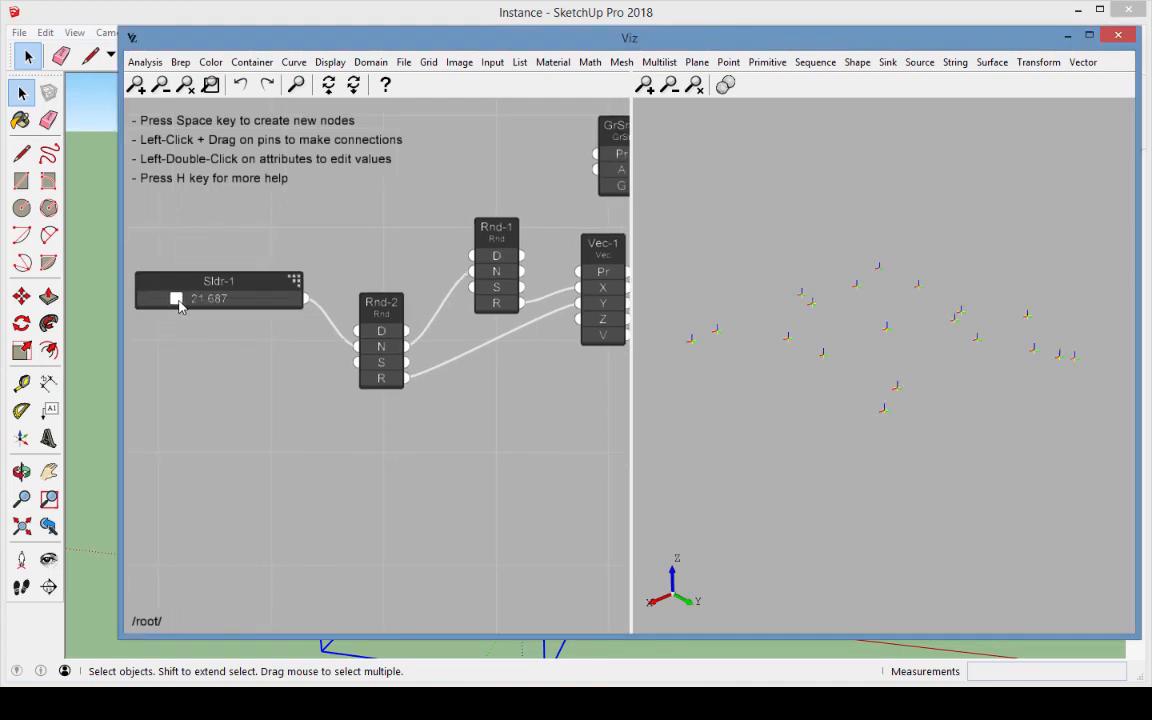
{"action": "left_click_drag", "start_coordinate": [175, 299], "coordinate": [235, 299]}
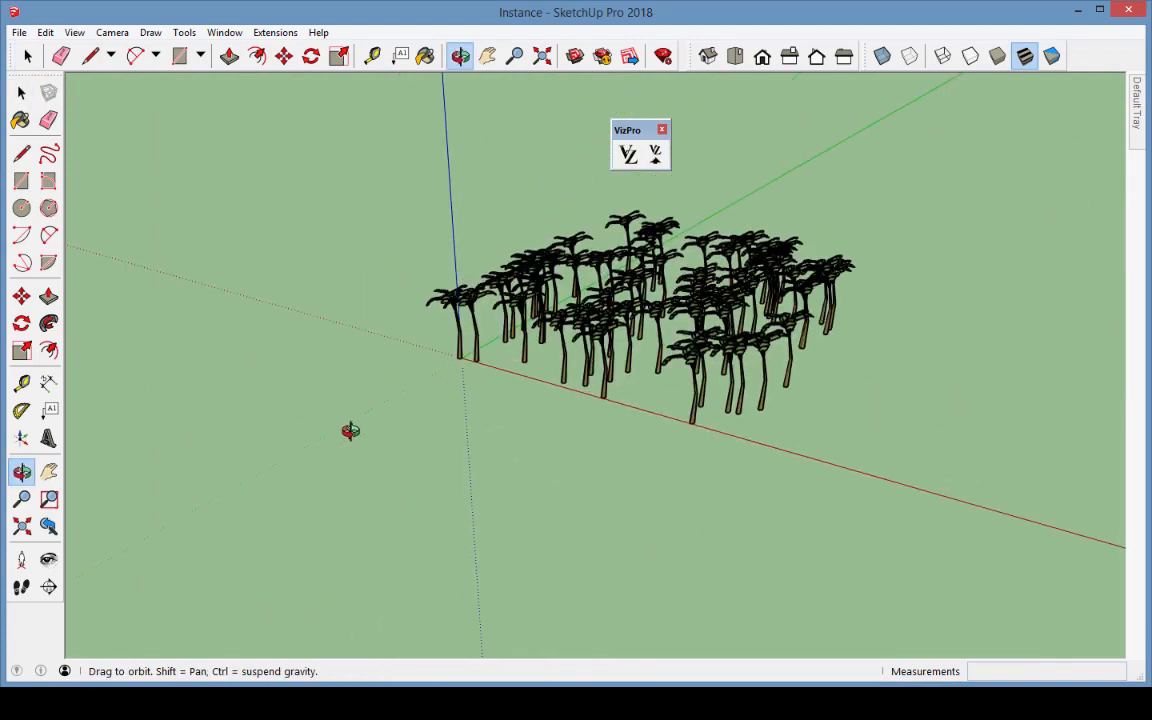
- Open the Area model with the house and return to the Select tool
{"action": "left_click", "coordinate": [28, 56]}
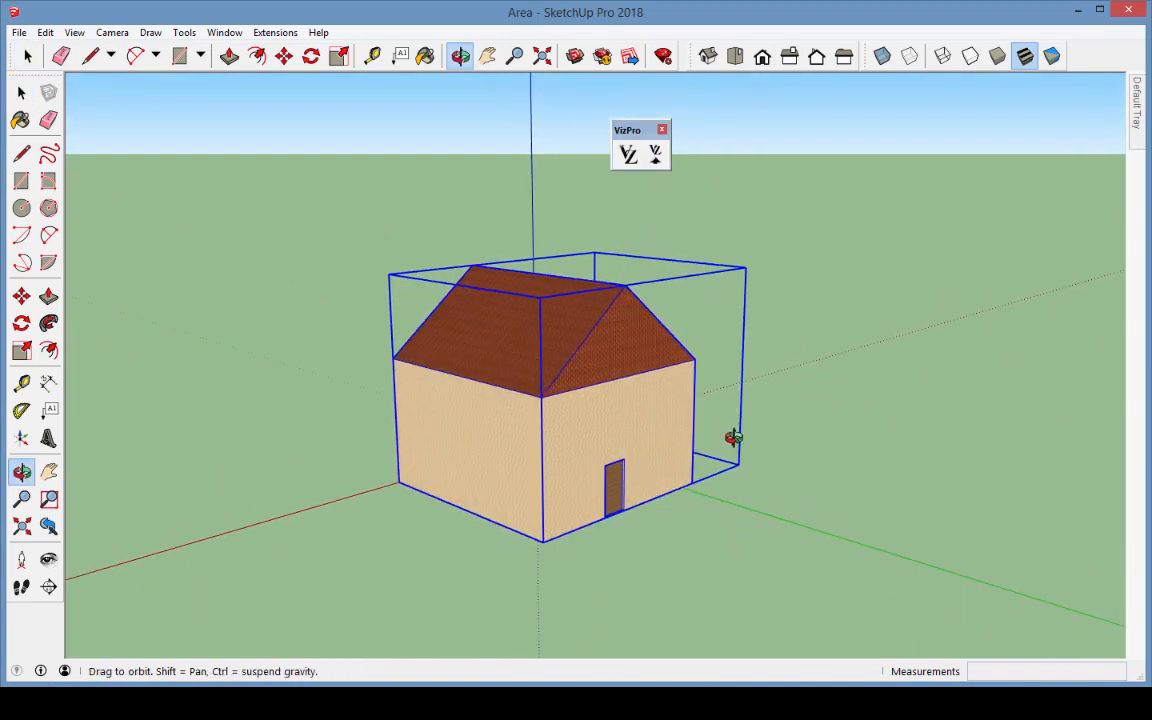
{"action": "left_click", "coordinate": [22, 92]}
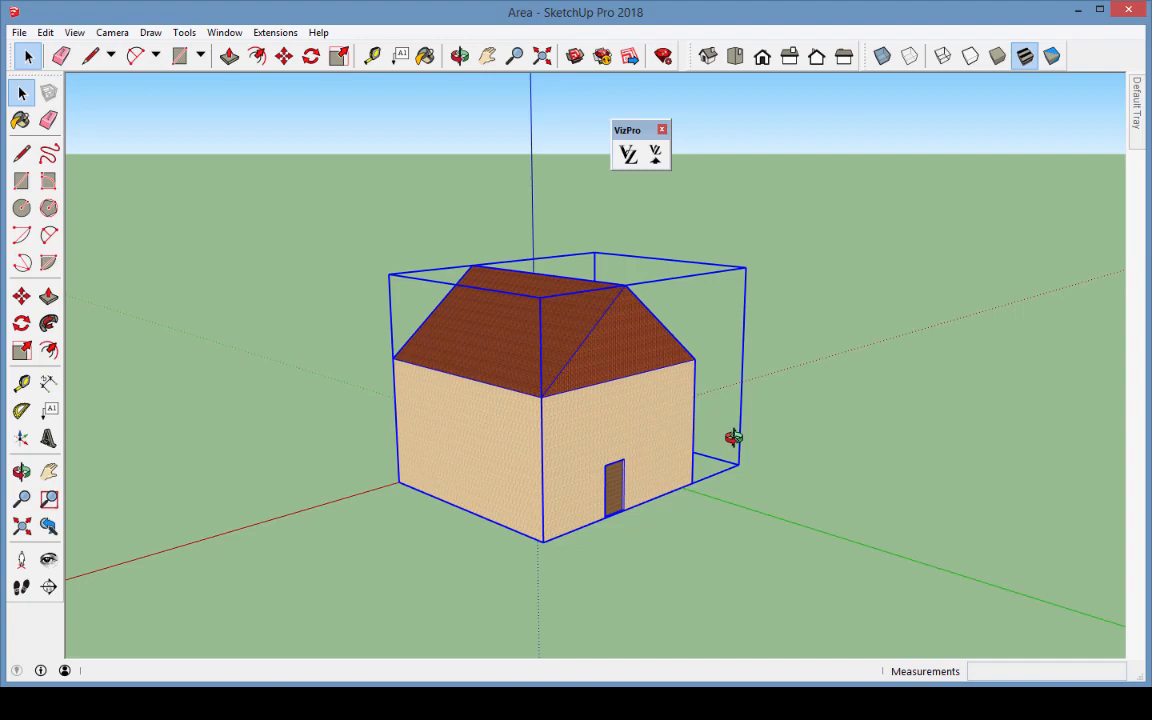
- Add a Brep Source node importing the house as BrSr-1
{"action": "left_click", "coordinate": [628, 153]}
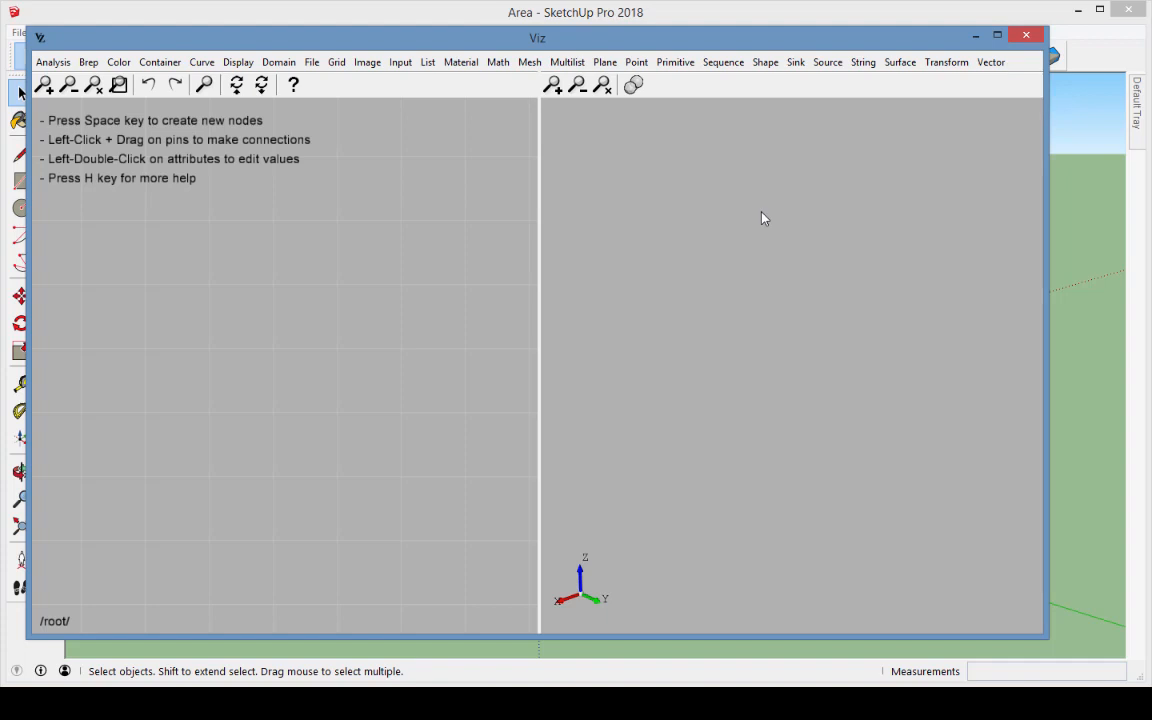
{"action": "left_click", "coordinate": [828, 62]}
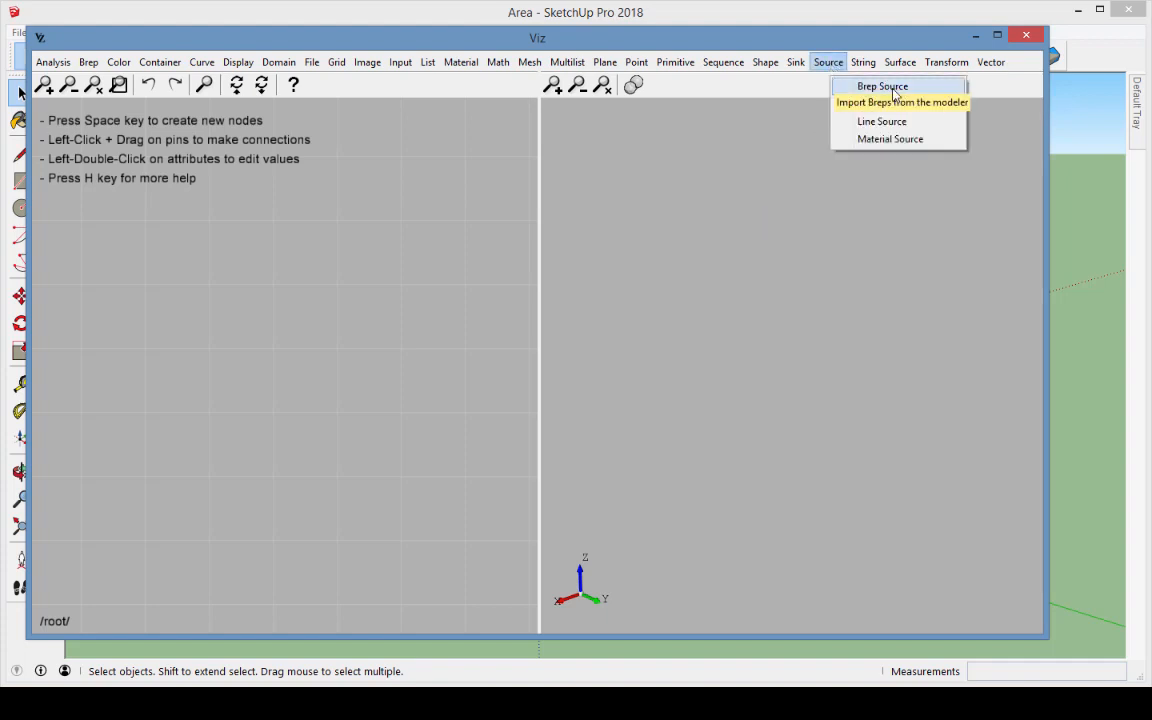
{"action": "left_click", "coordinate": [901, 102]}
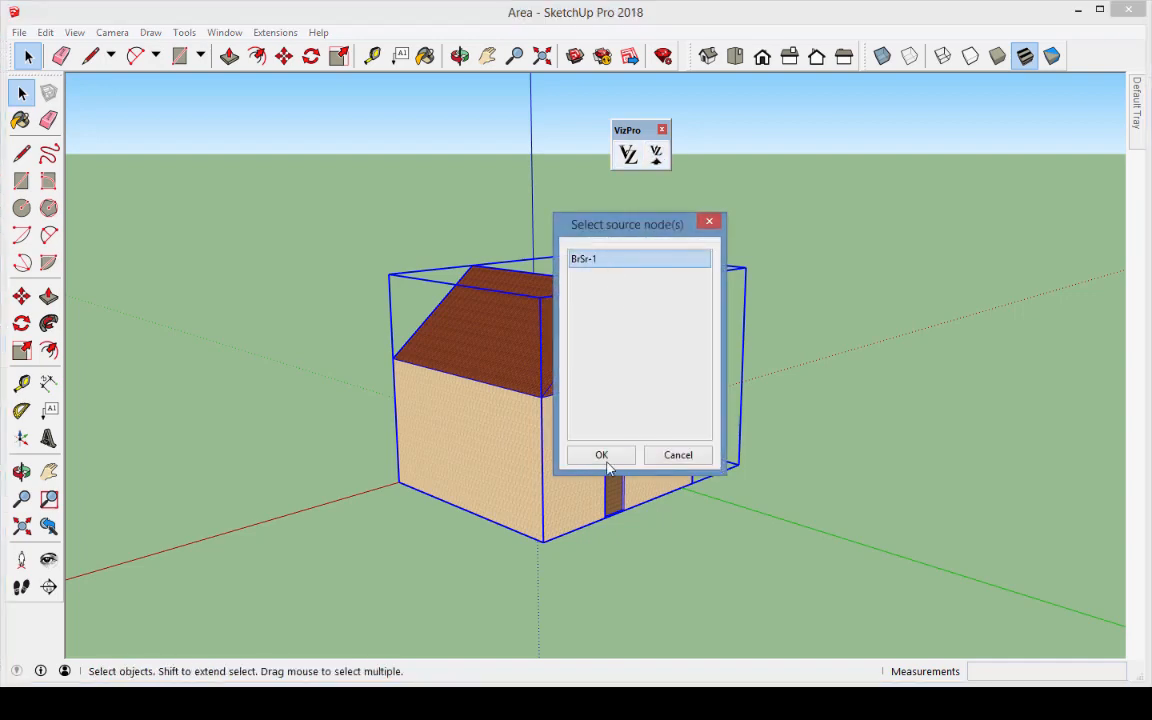
{"action": "left_click", "coordinate": [601, 454]}
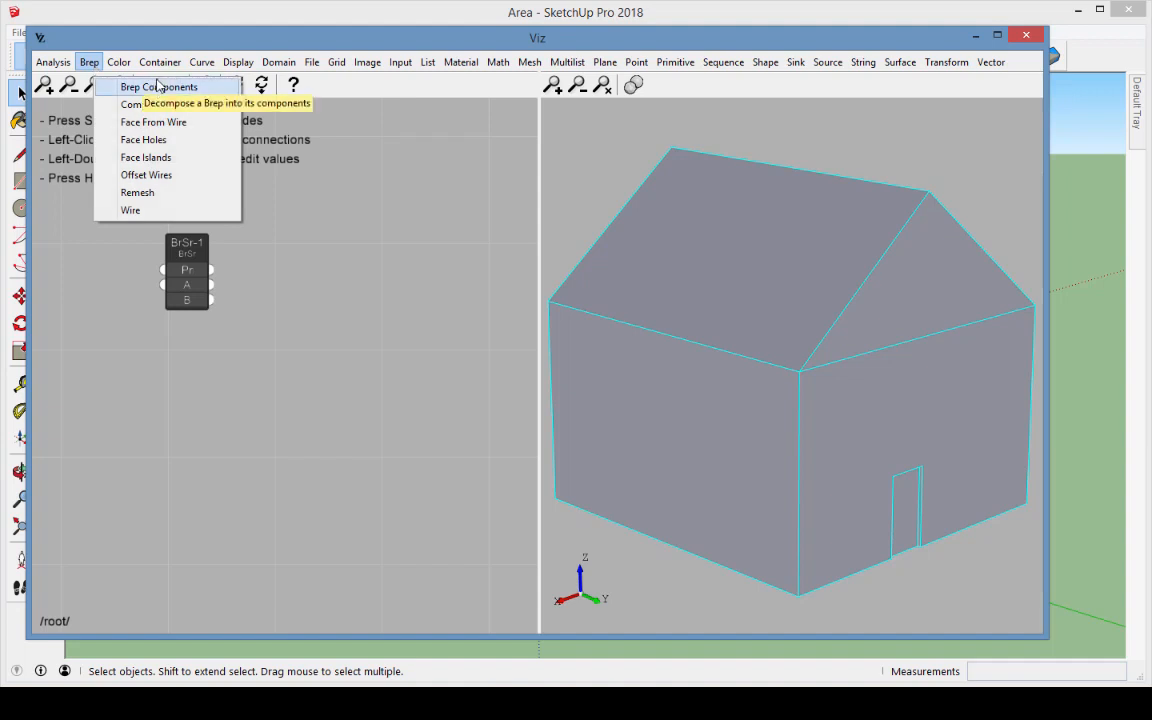
- Feed BrSr-1 into a Brep Components node with Type set to Face
{"action": "left_click", "coordinate": [158, 86]}
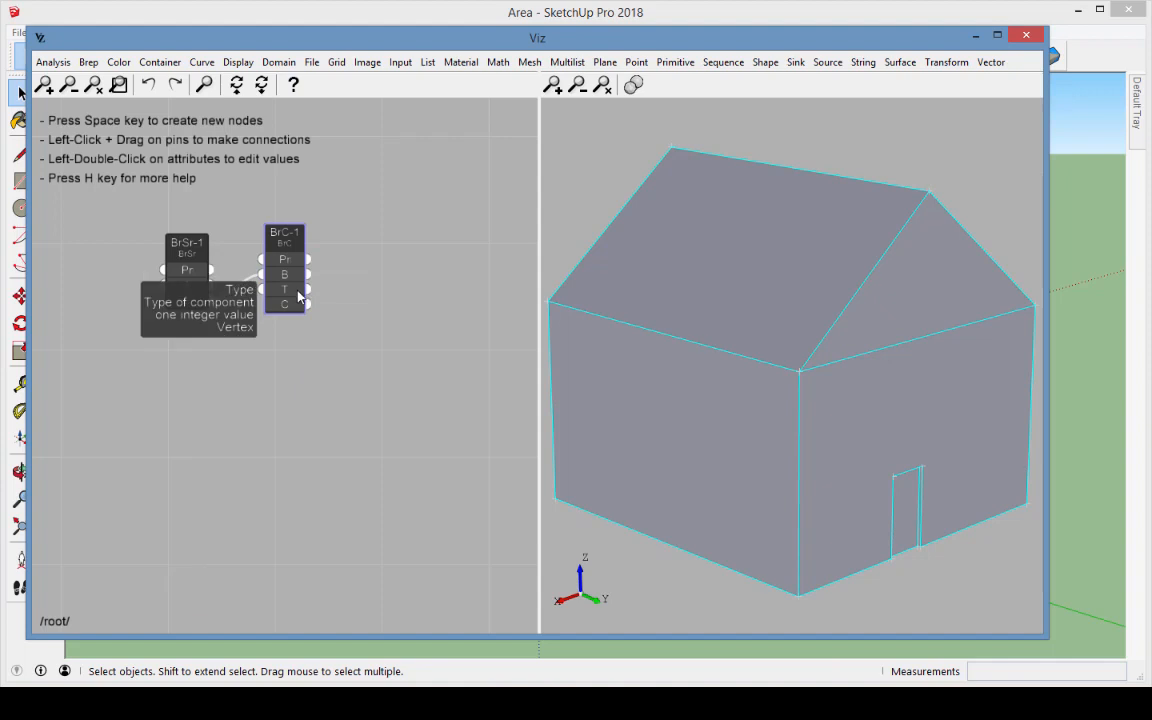
{"action": "double_click", "coordinate": [284, 289]}
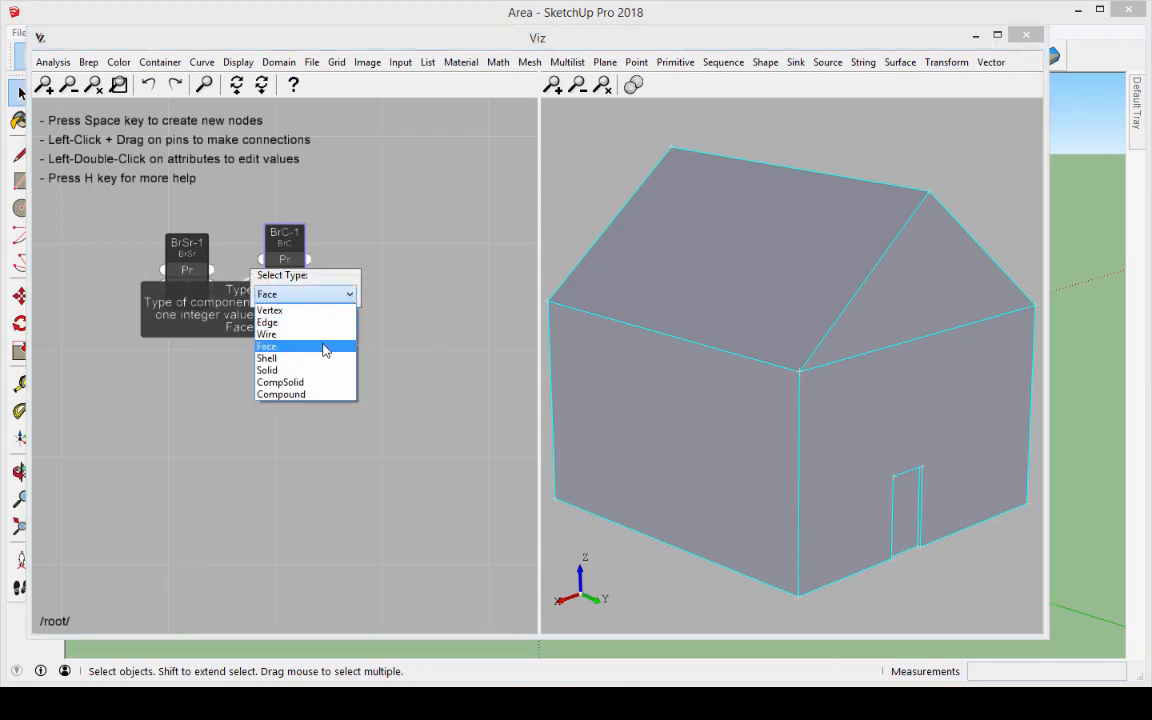
{"action": "left_click", "coordinate": [267, 345]}
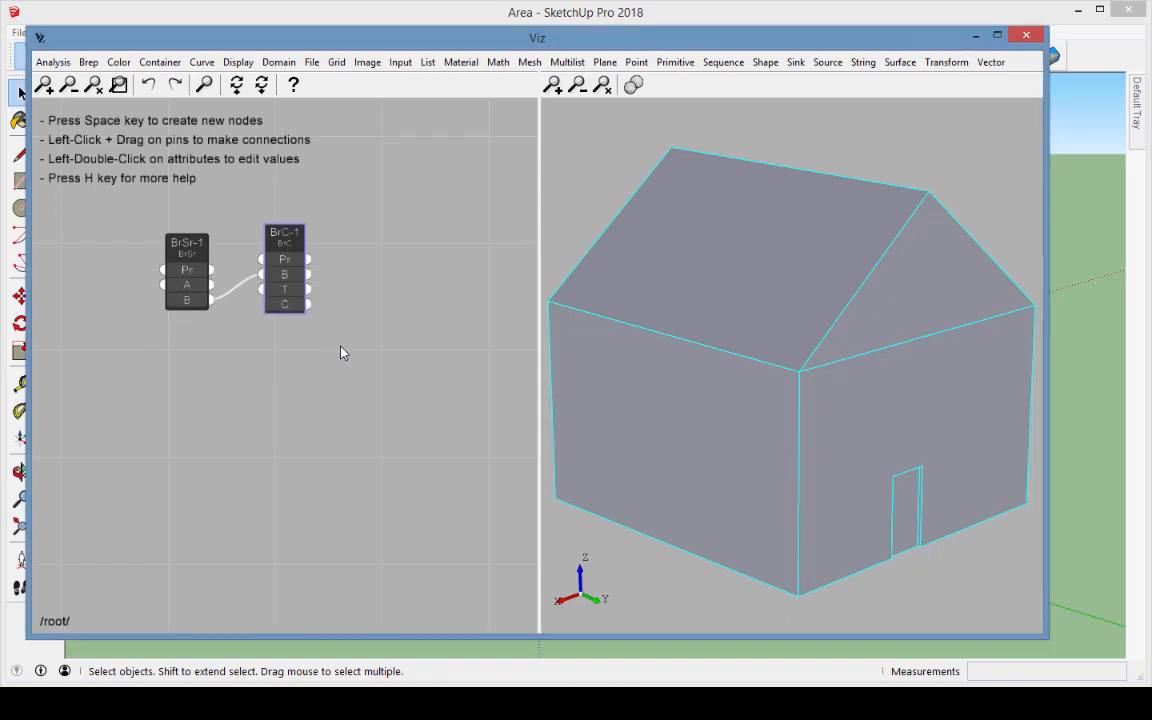
- Add Shape Area and Center analysis nodes fed by the BrC-1 faces
{"action": "left_click", "coordinate": [53, 62]}
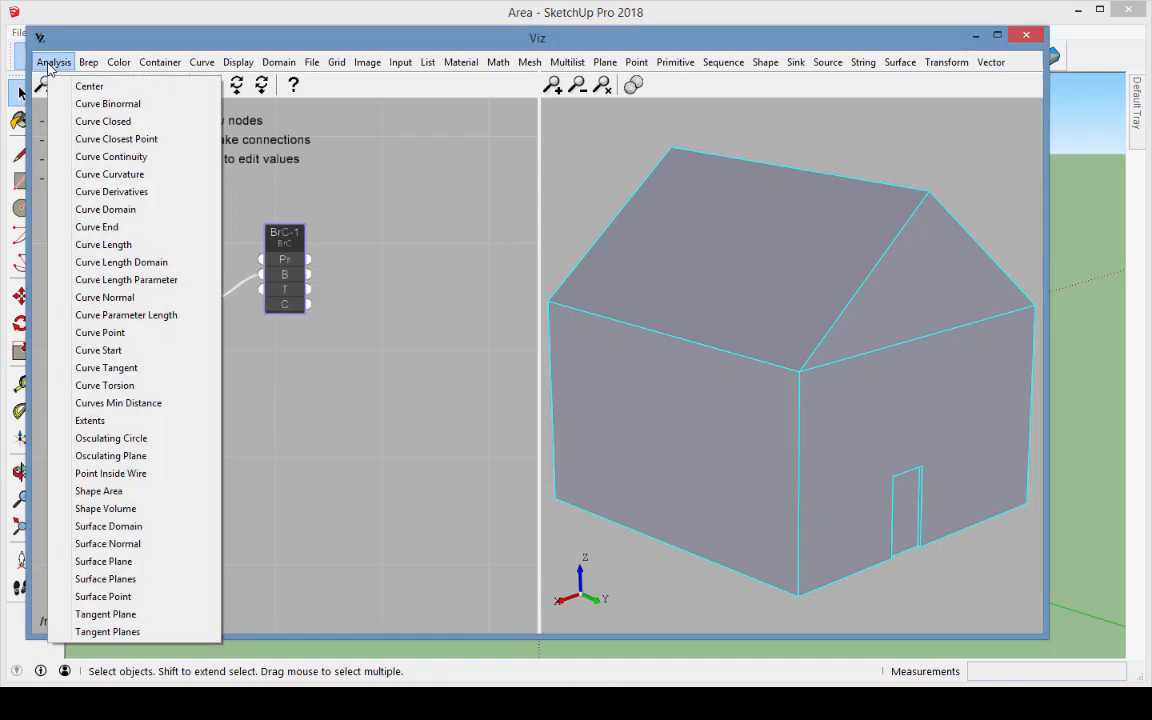
{"action": "left_click", "coordinate": [98, 491]}
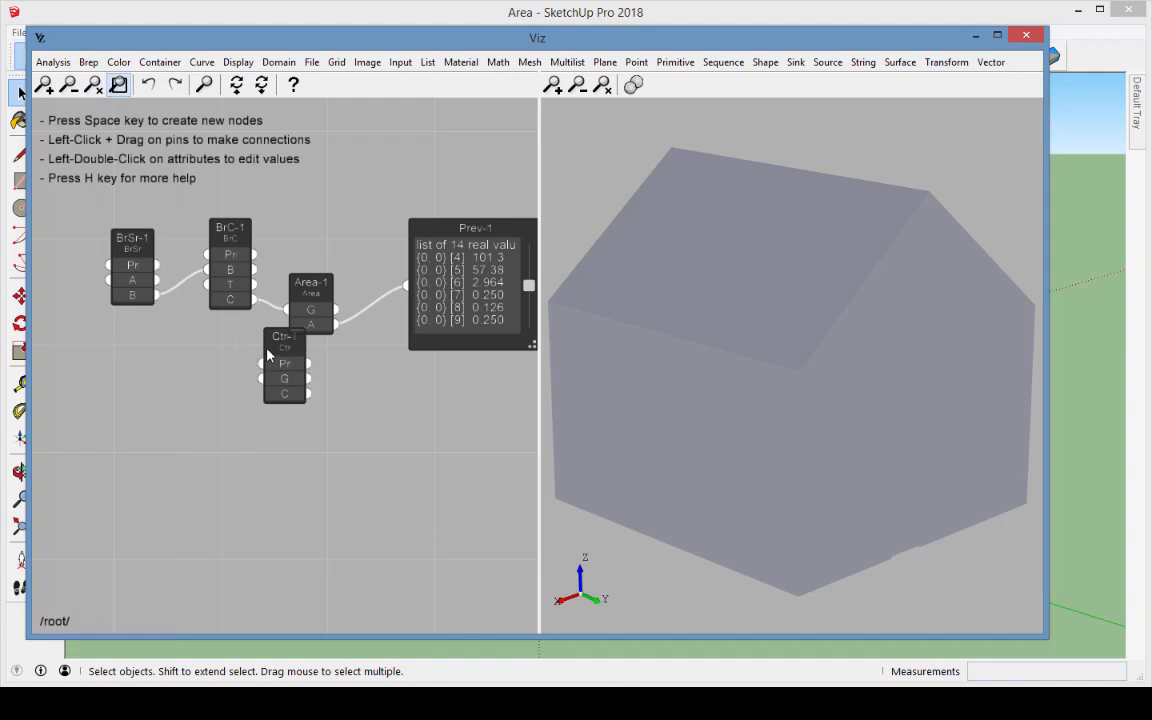
{"action": "left_click_drag", "start_coordinate": [283, 365], "coordinate": [306, 408]}
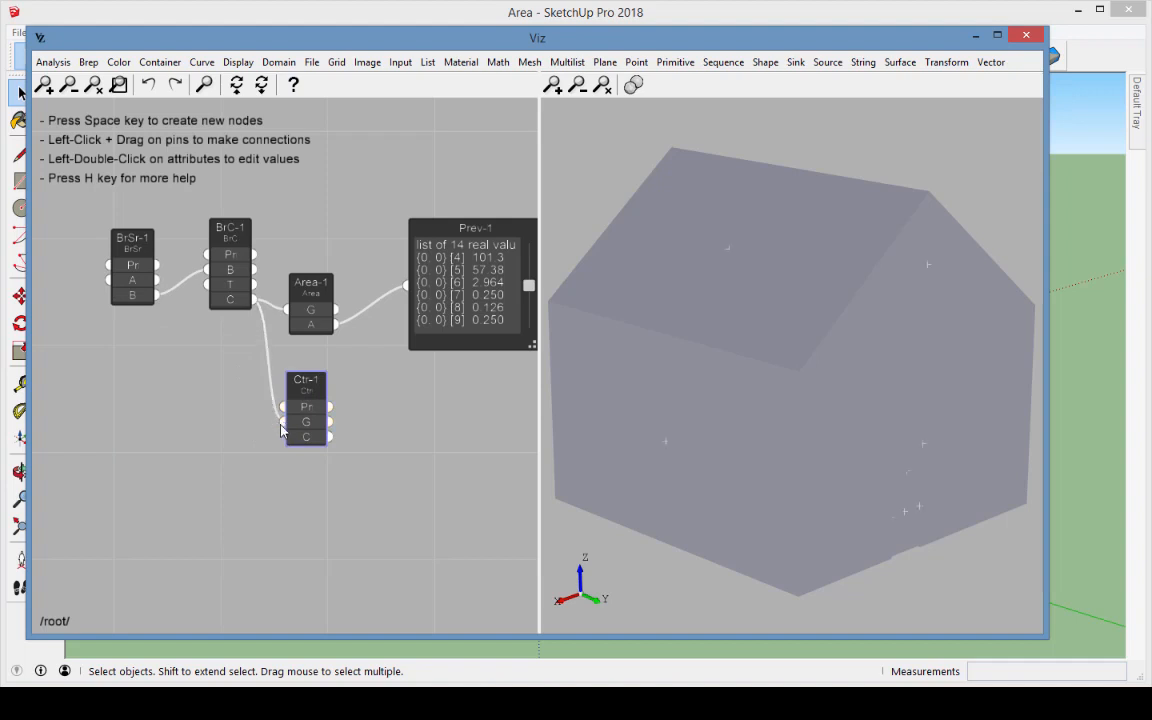
- Add Preview nodes showing the 14 face areas and 14 centre points
{"action": "left_click", "coordinate": [238, 62]}
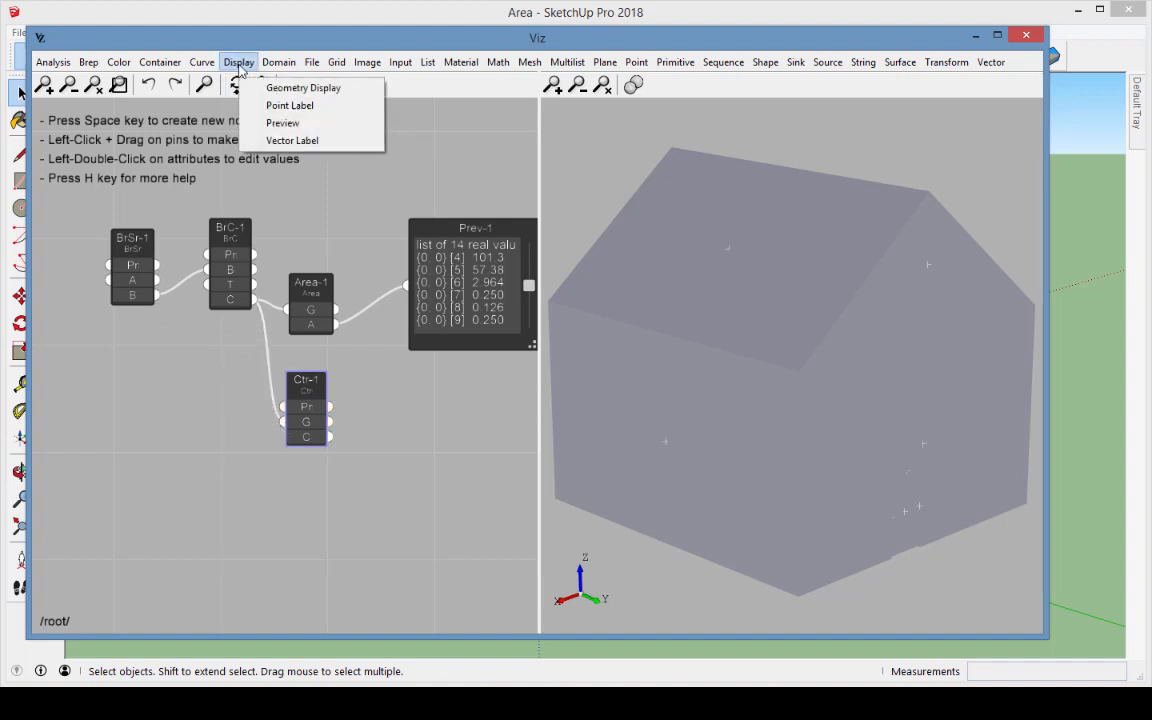
{"action": "left_click", "coordinate": [283, 122]}
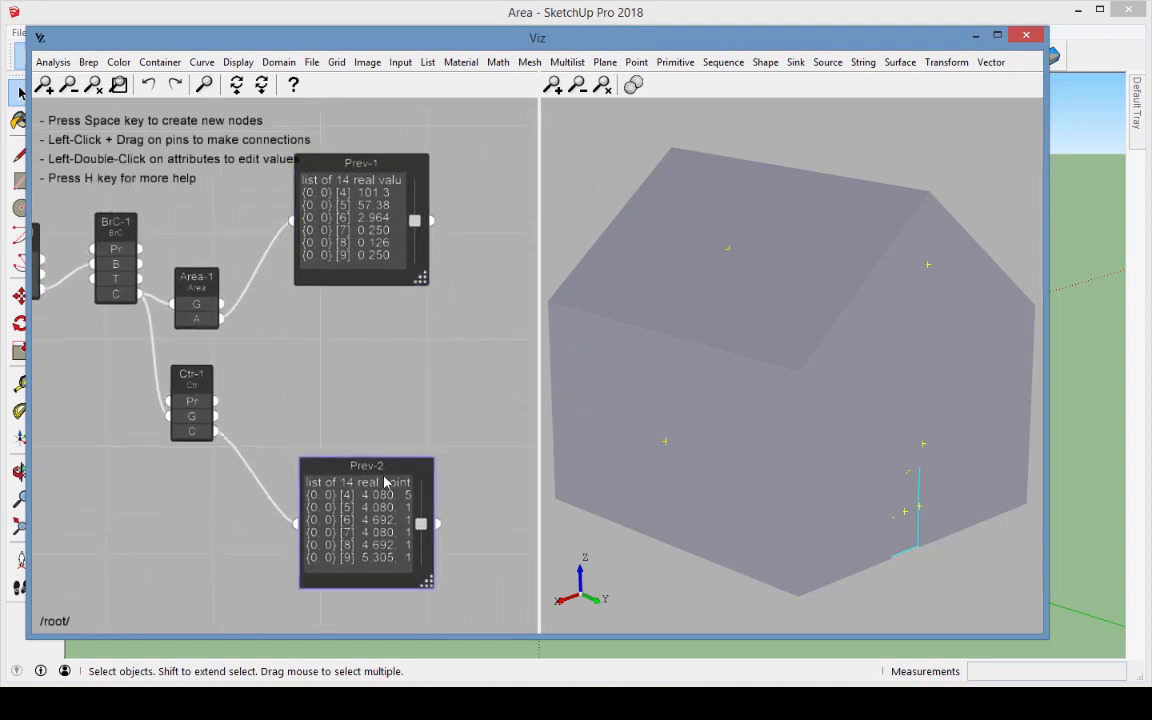
{"action": "mouse_move", "coordinate": [796, 62]}
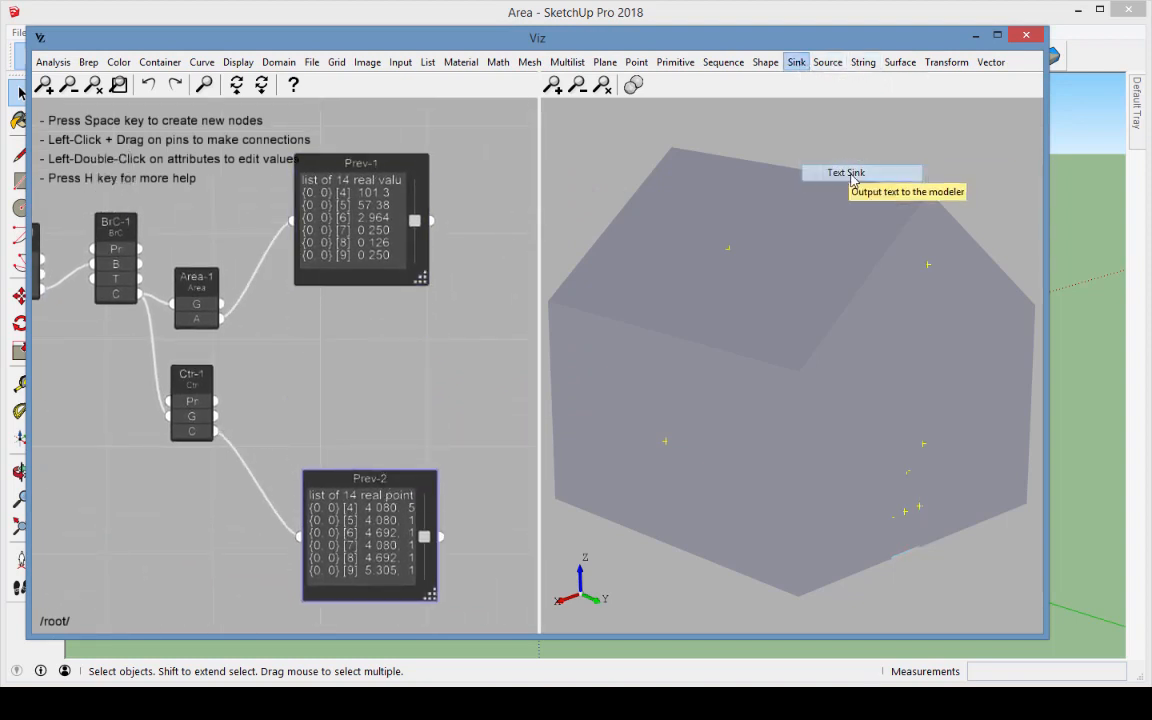